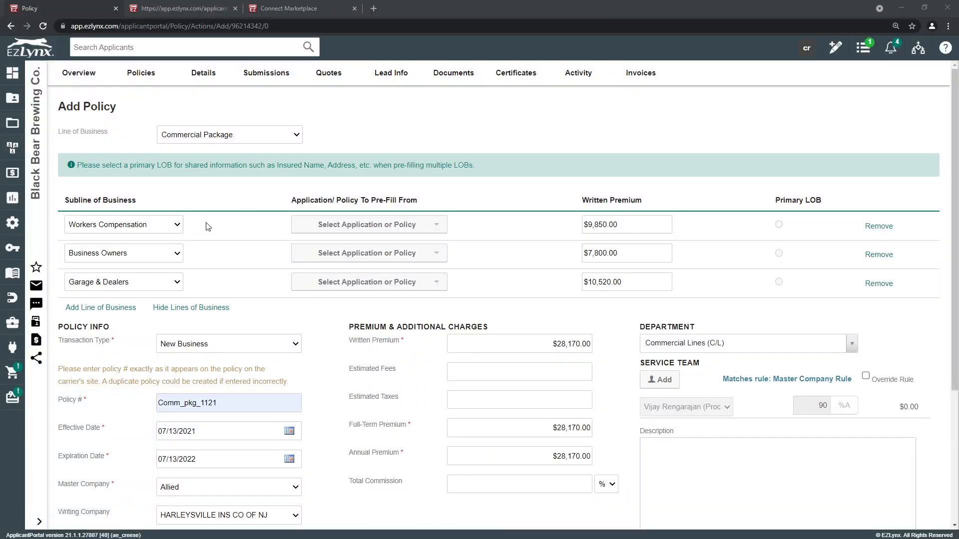
mouse_move(217, 316)
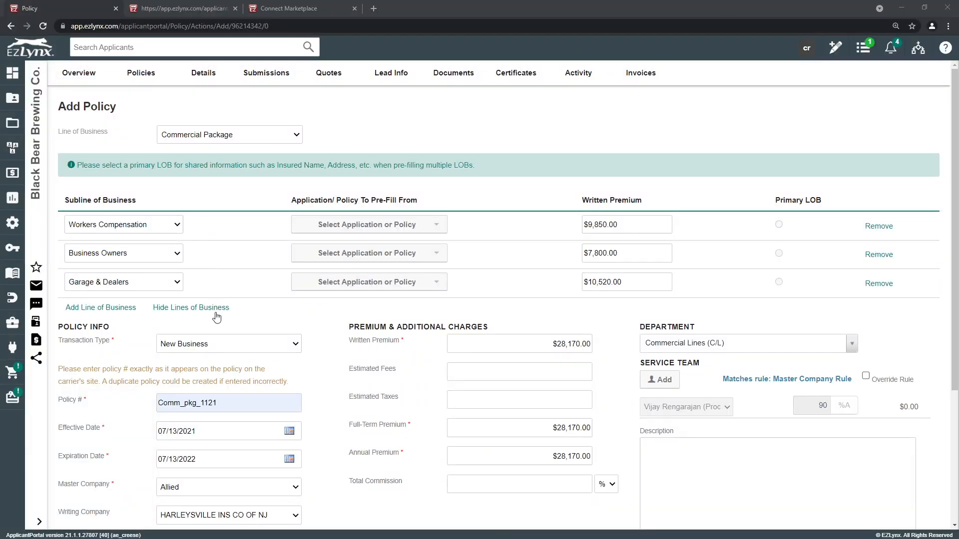
mouse_move(179, 241)
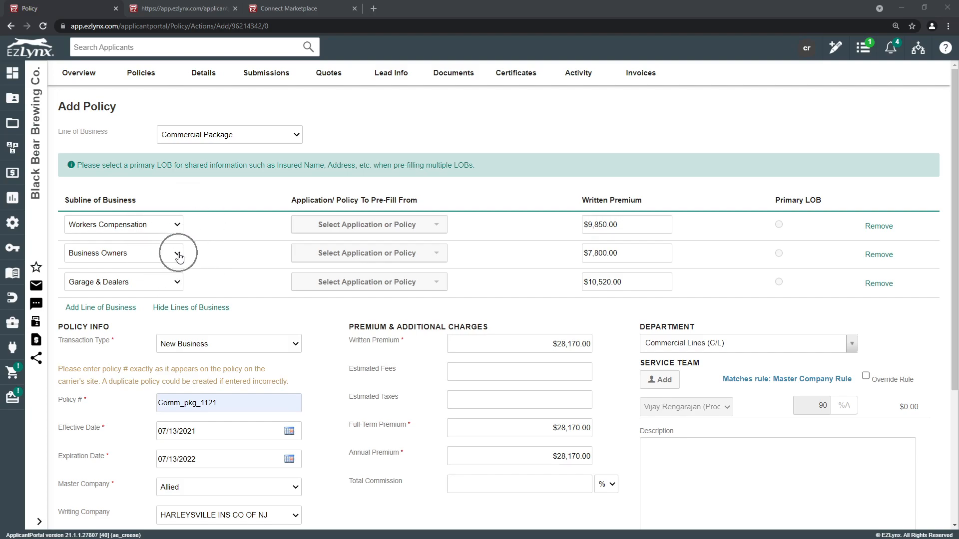
mouse_move(178, 282)
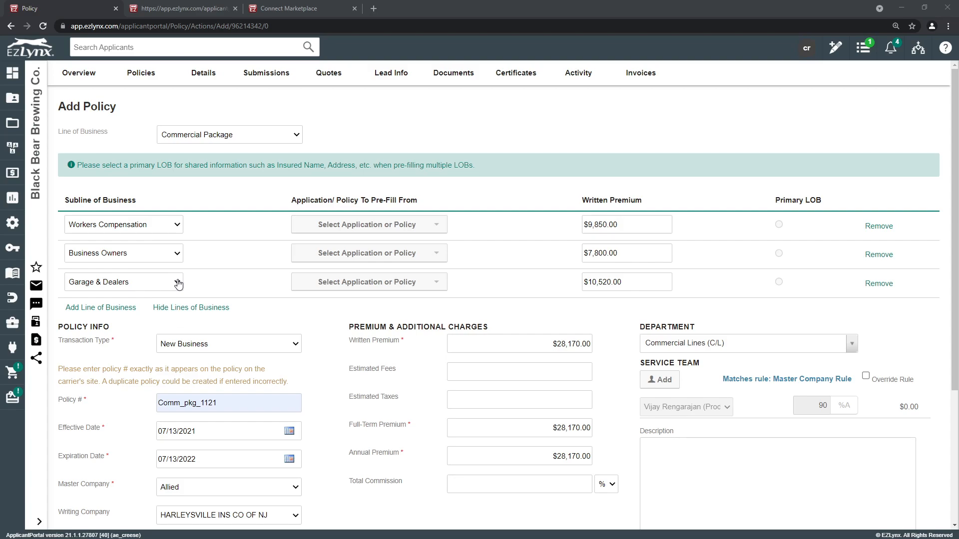
mouse_move(503, 327)
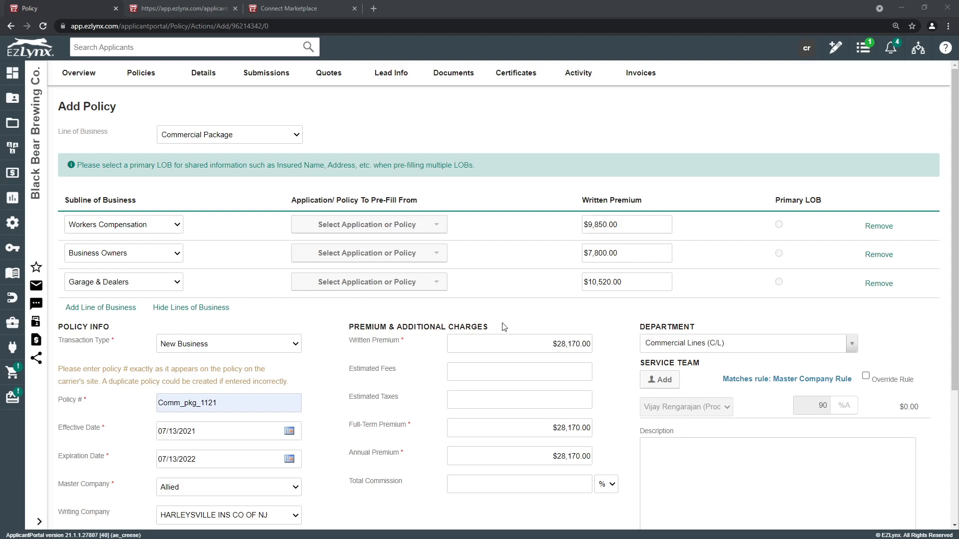
Save policy Comm_pkg_1121 and view its Workers Compensation coverages
scroll(down, 3)
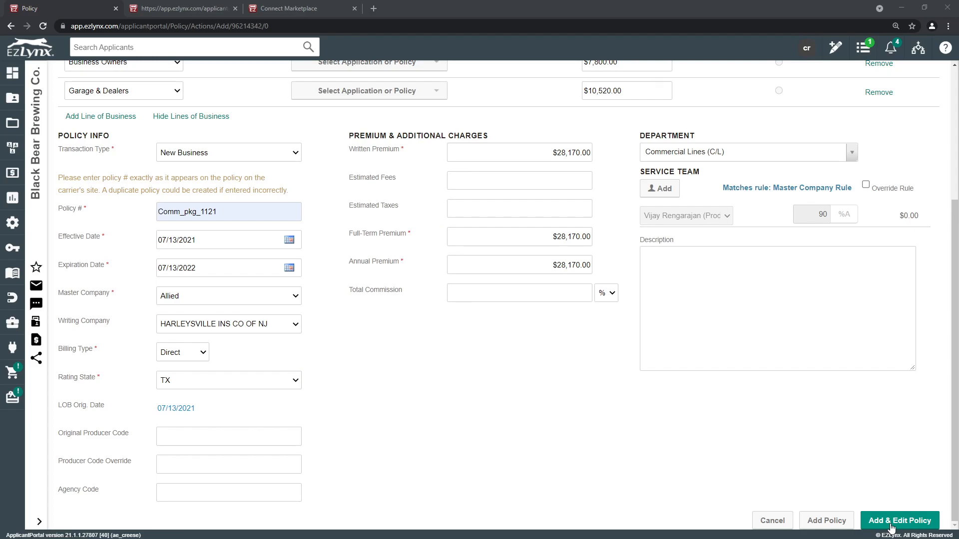
click(899, 520)
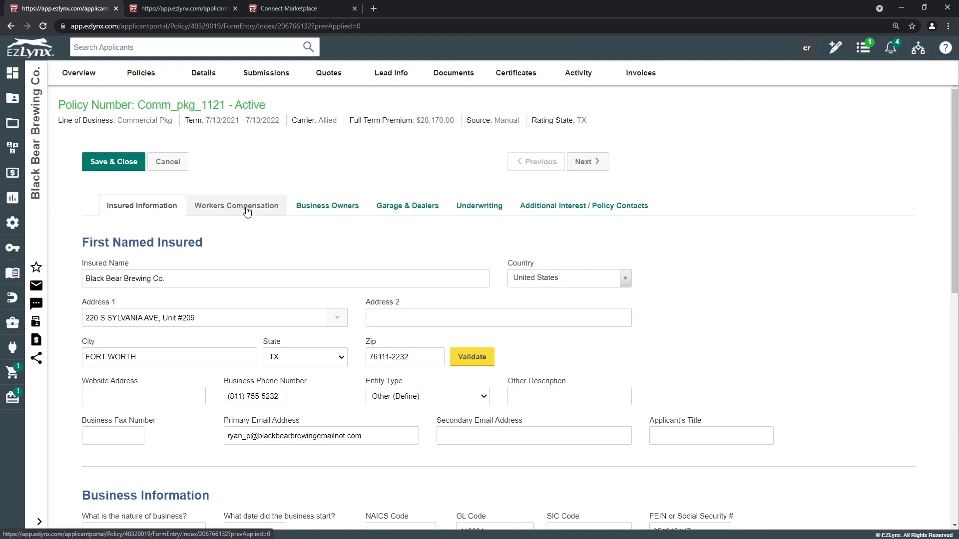
click(236, 205)
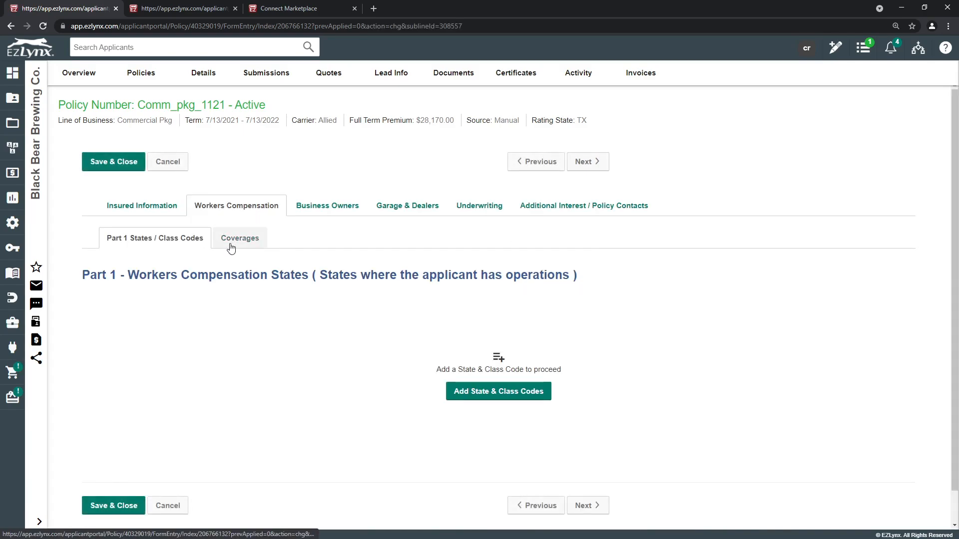
click(240, 238)
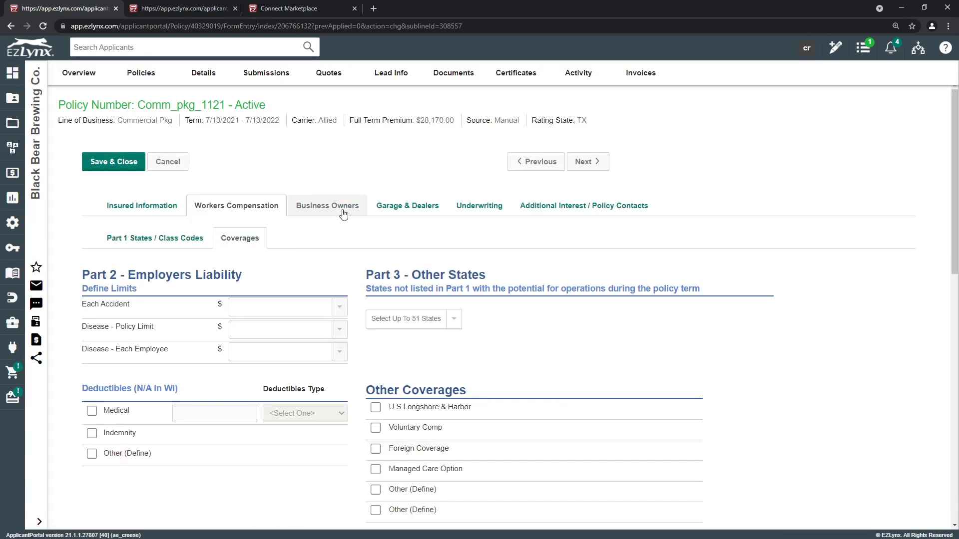
View the Business Owners premises information, then the Garage & Dealers subline details
click(327, 206)
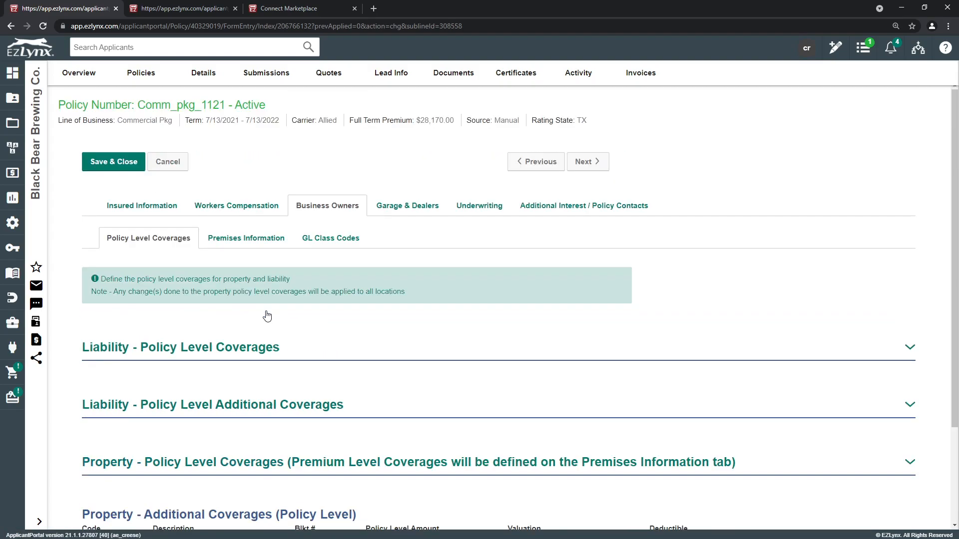
click(246, 238)
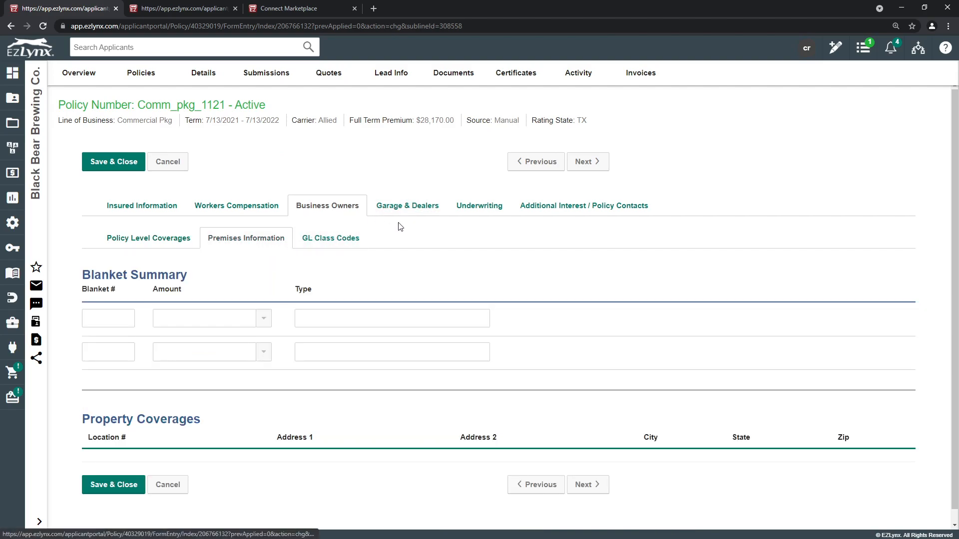
click(407, 205)
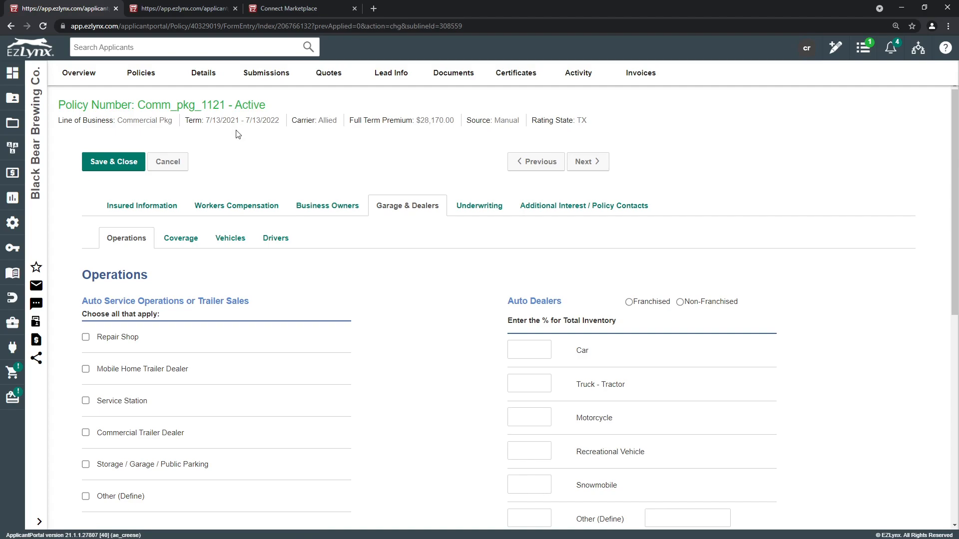
mouse_move(194, 8)
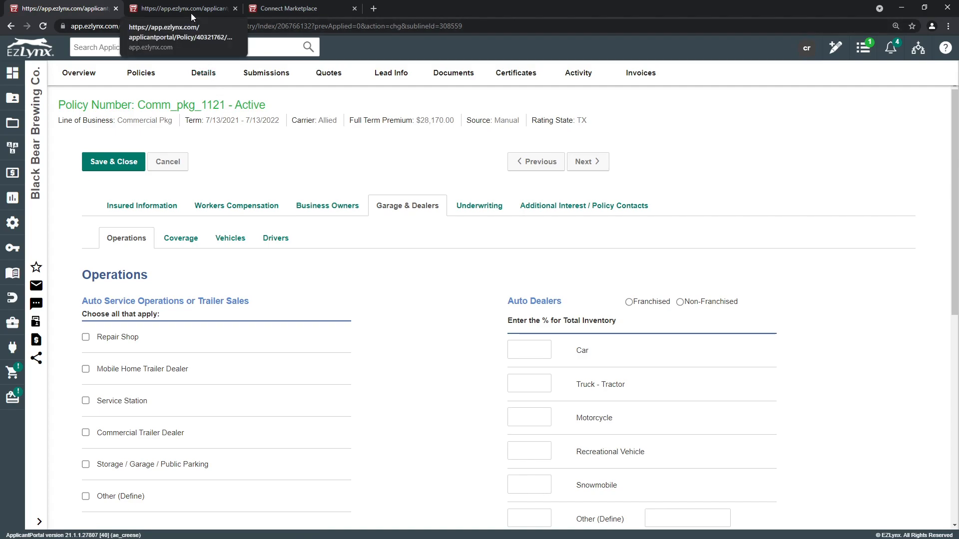
Open policy Comm_prtpy_1101's Location 1 and add a new subject of insurance row
click(191, 9)
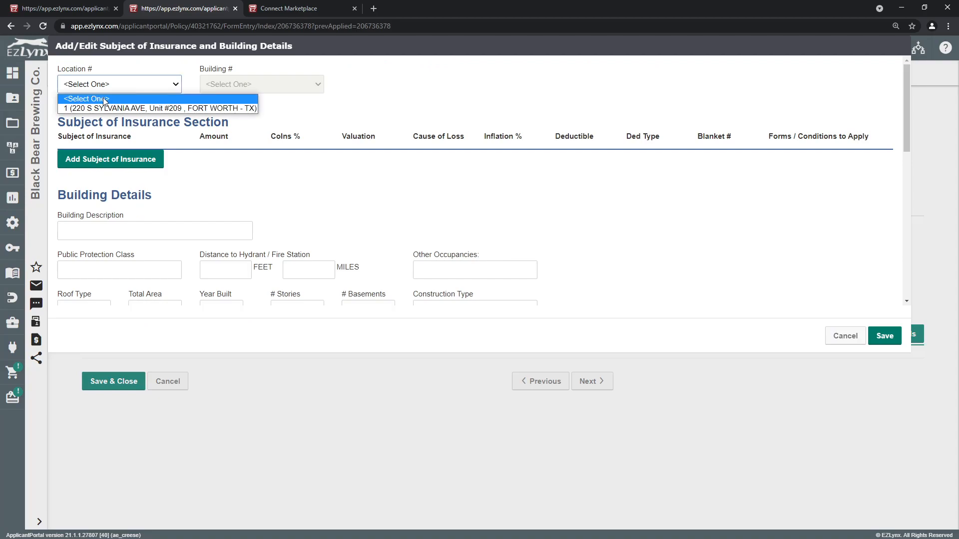
click(157, 109)
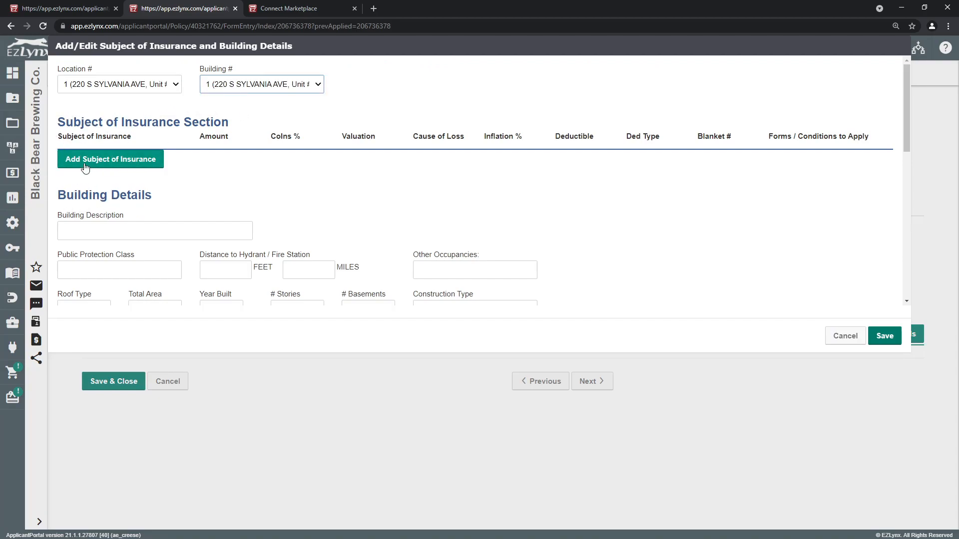
click(110, 159)
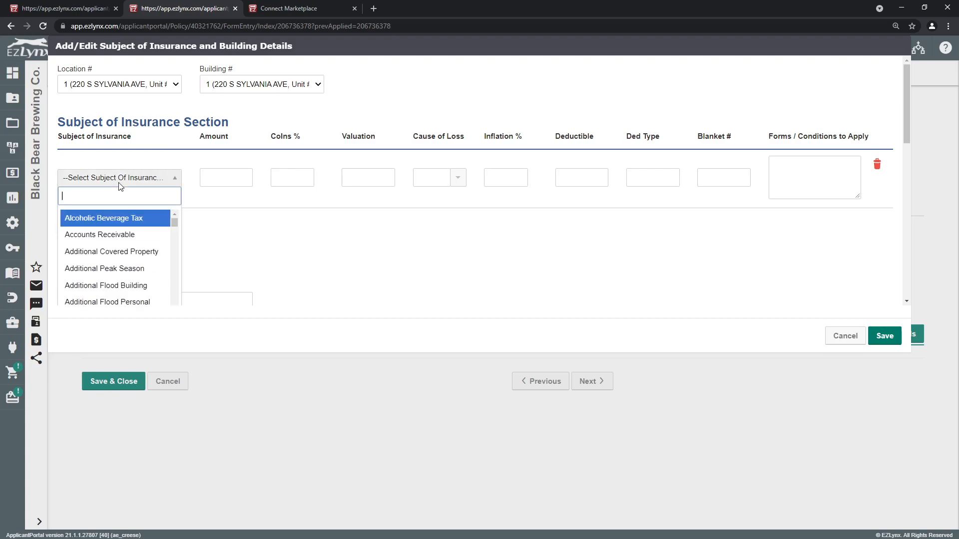
scroll(down, 3)
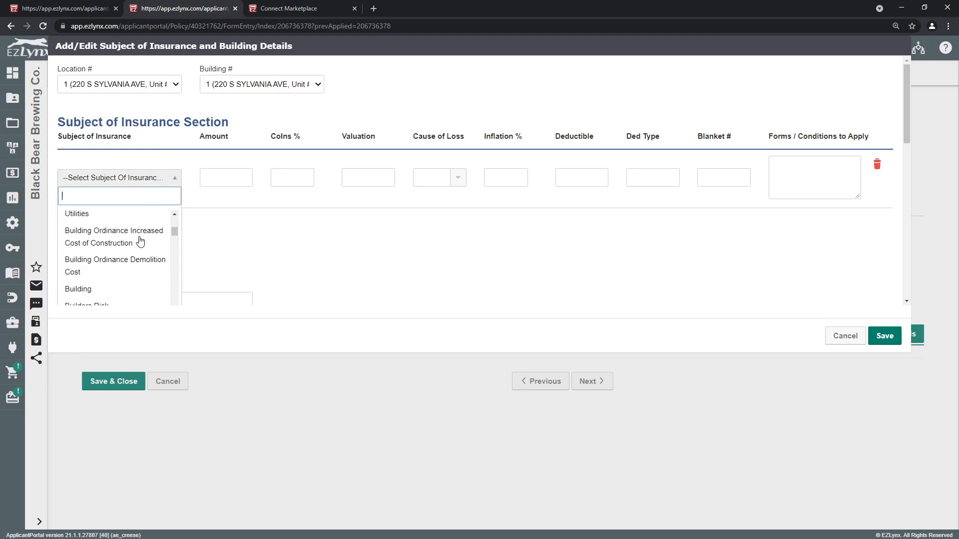
Draft a Building + Contents subject with 5000 and 5%, and begin its valuation method
text(Building)
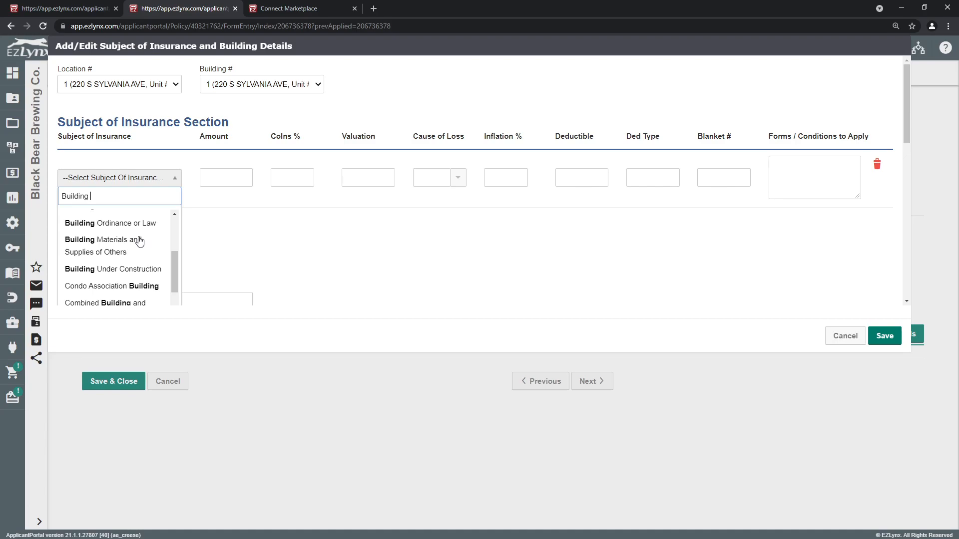
text(A)
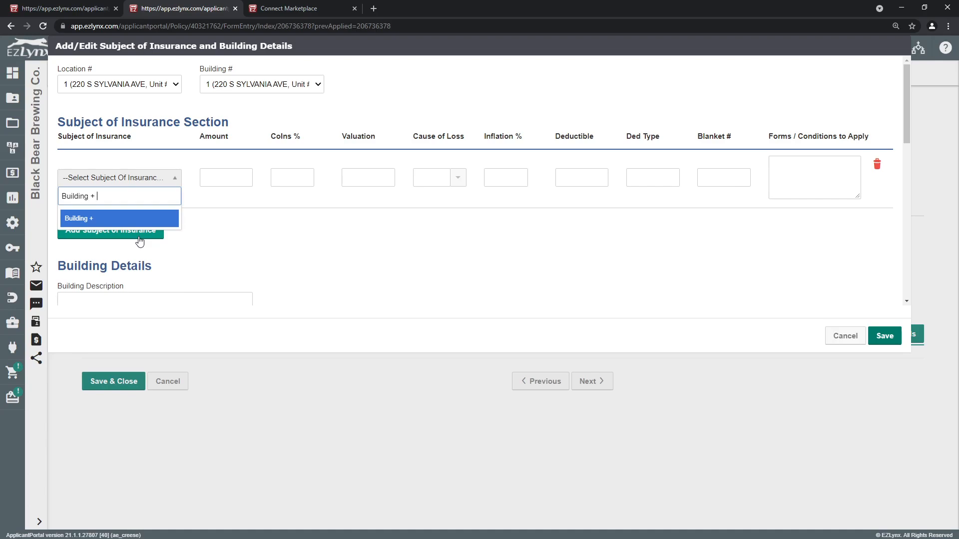
text(Contents)
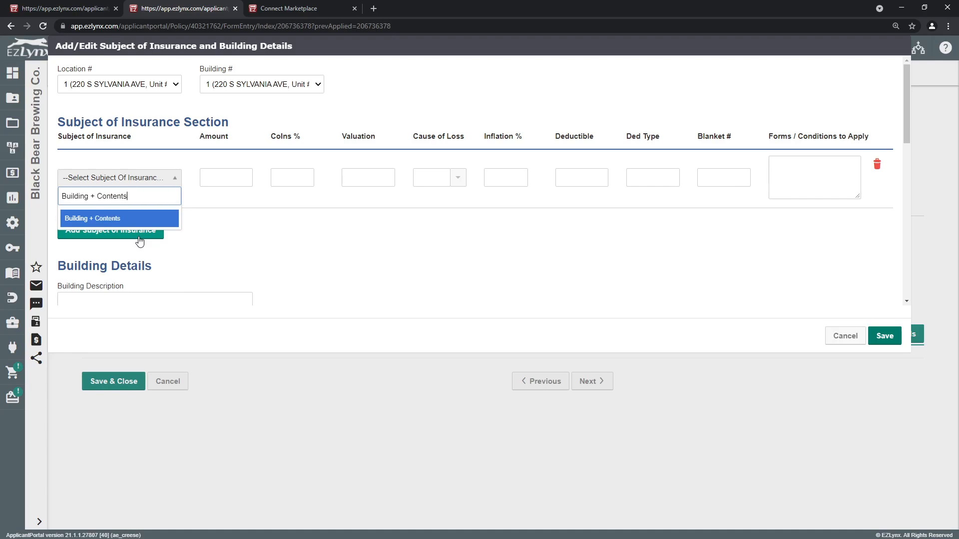
click(93, 218)
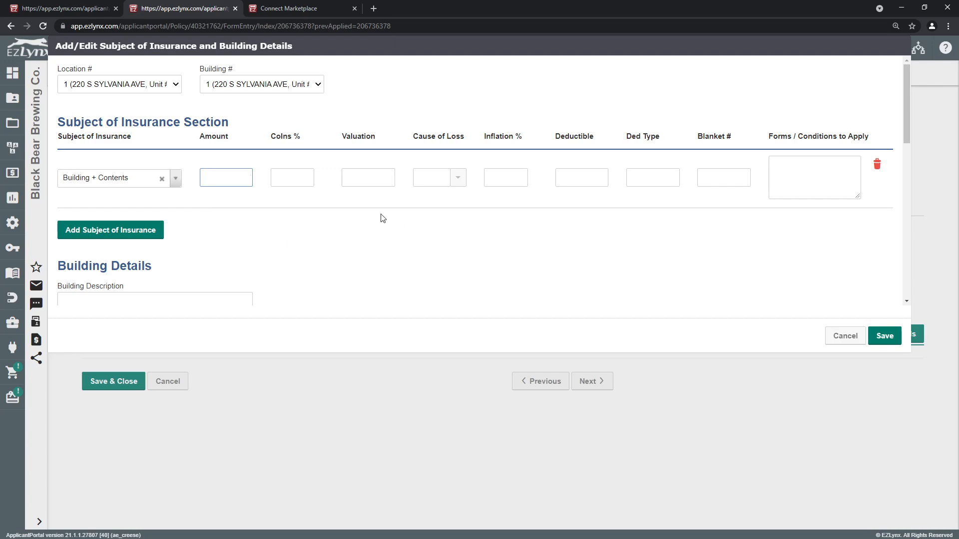
text(5000)
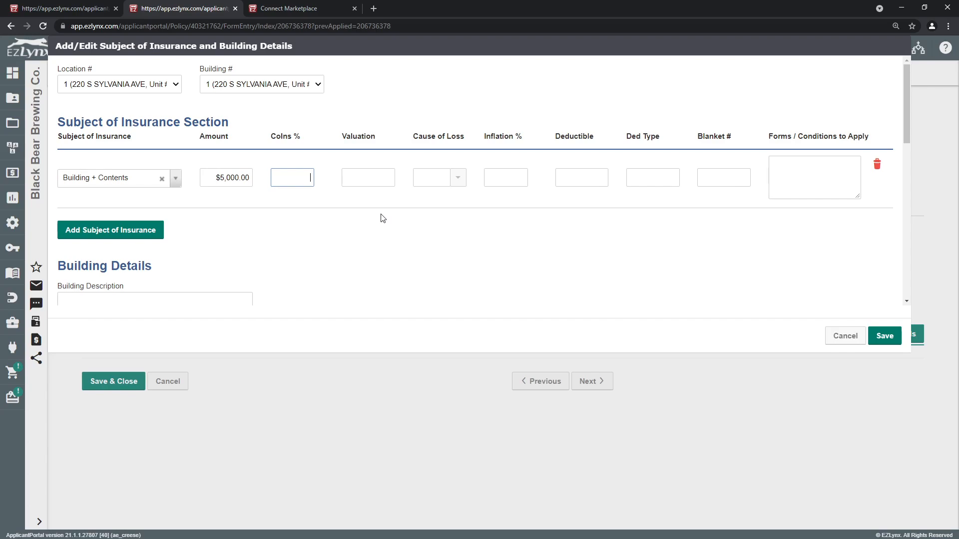
text(5%)
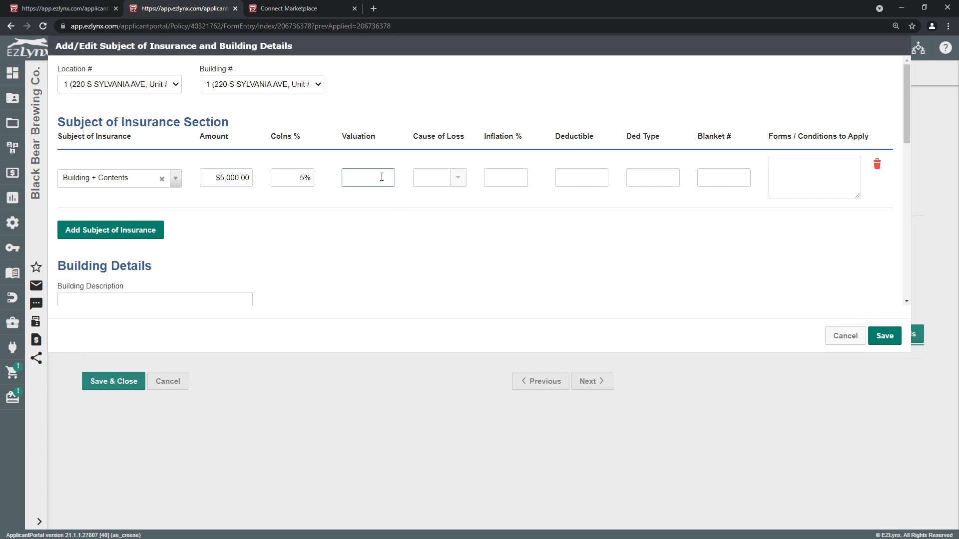
click(368, 178)
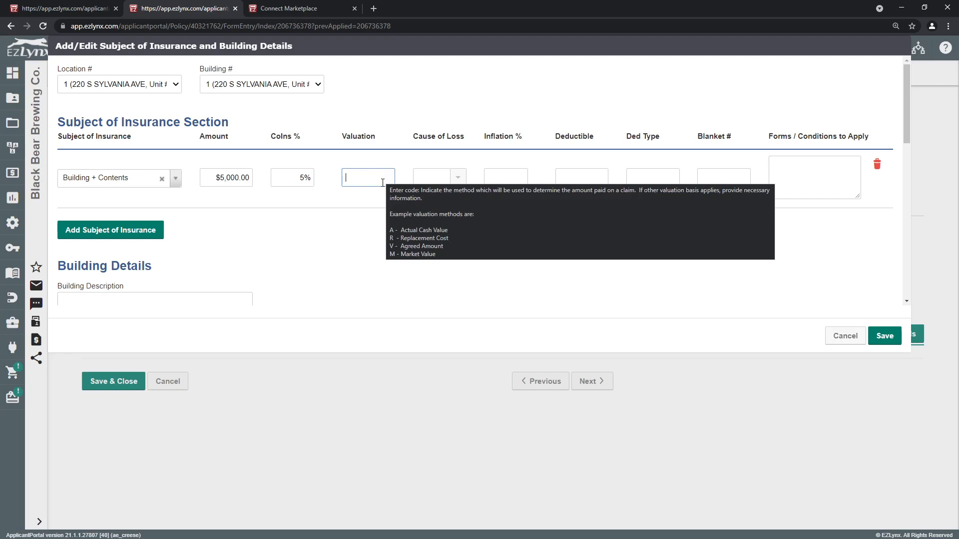
text(A)
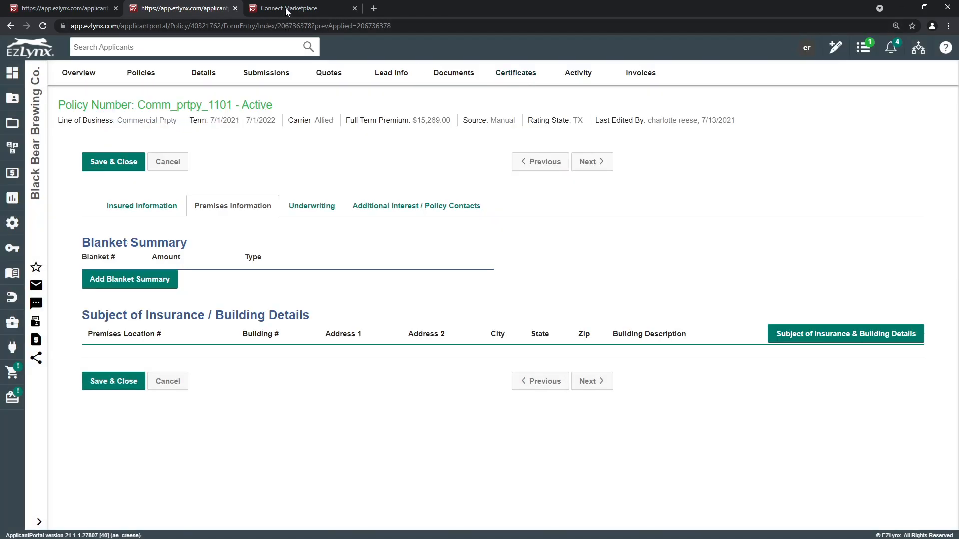
Switch to the Connect Marketplace and scroll through its integration categories
click(291, 8)
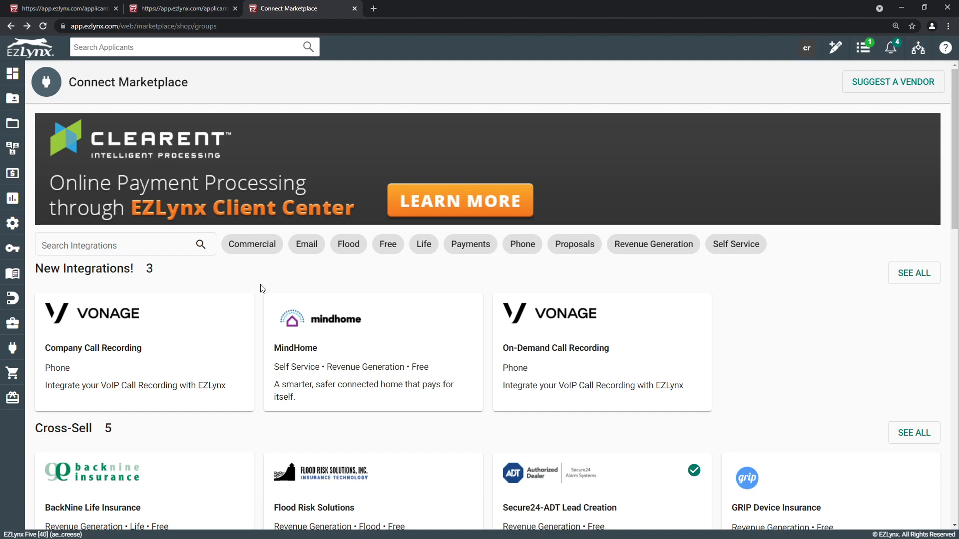
scroll(down, 3)
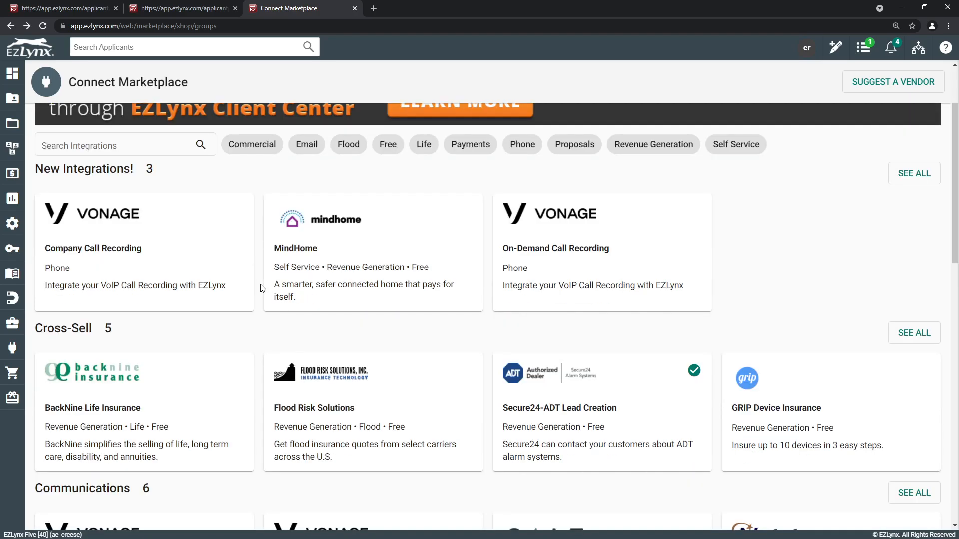
scroll(down, 3)
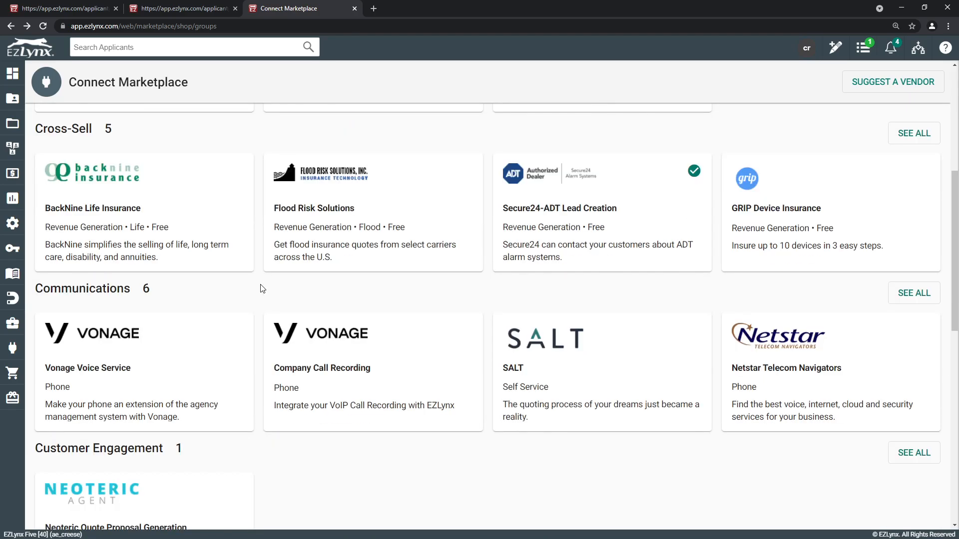
scroll(down, 3)
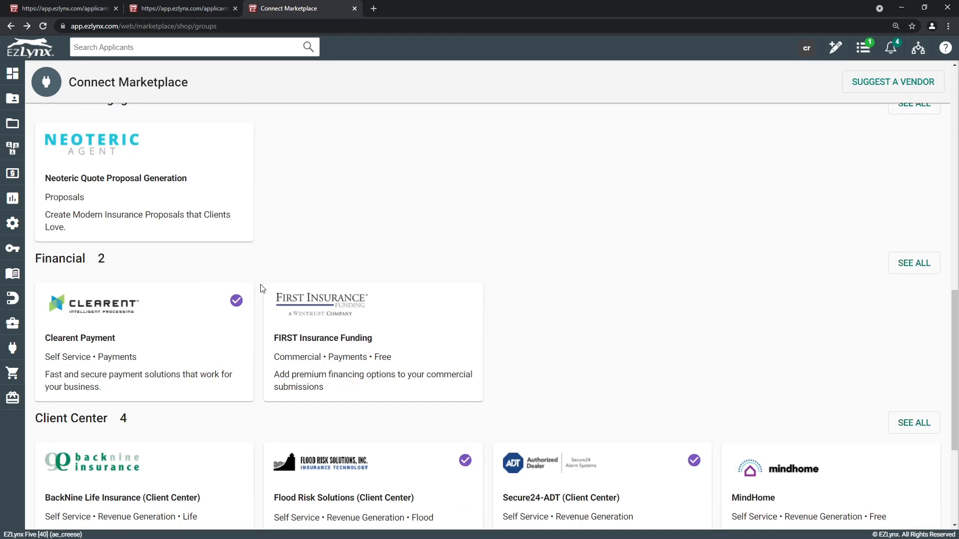
scroll(down, 3)
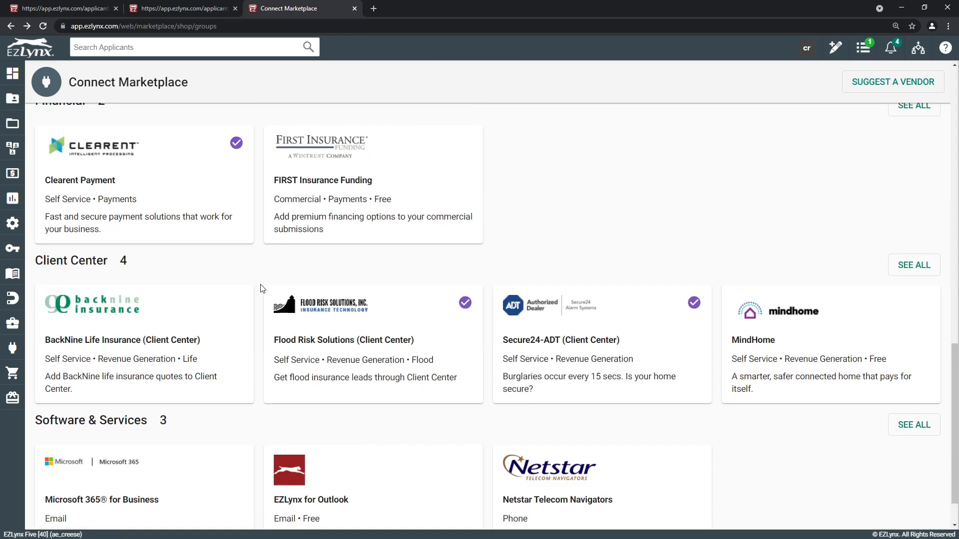
scroll(down, 3)
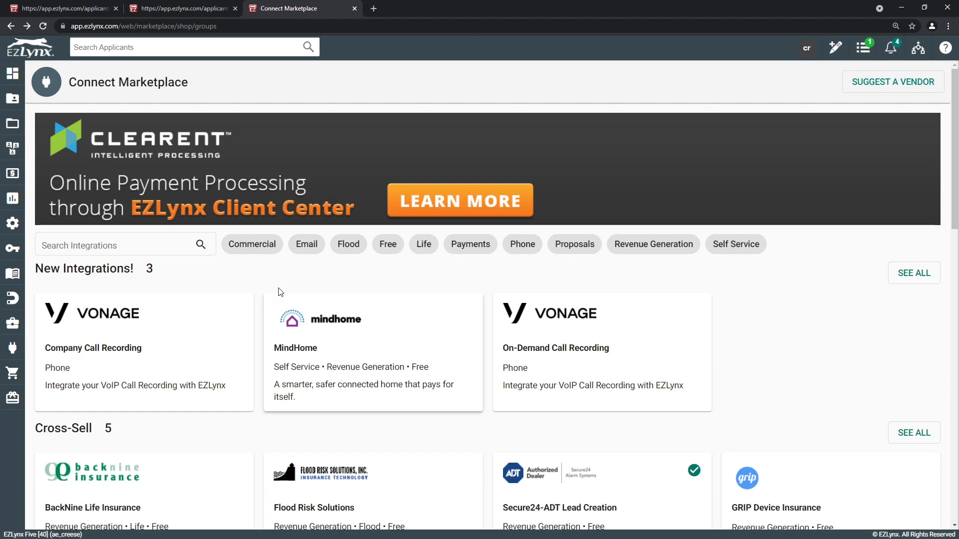
mouse_move(292, 262)
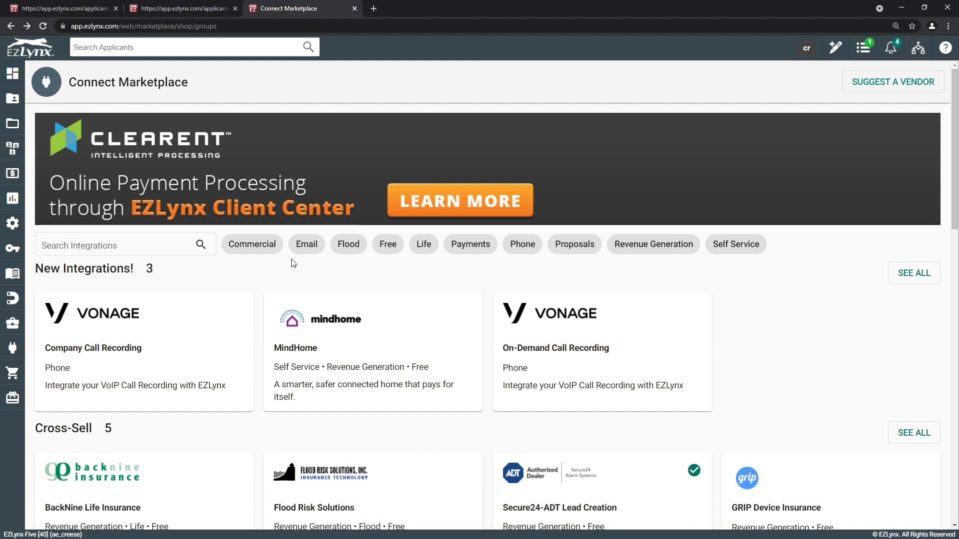
scroll(down, 3)
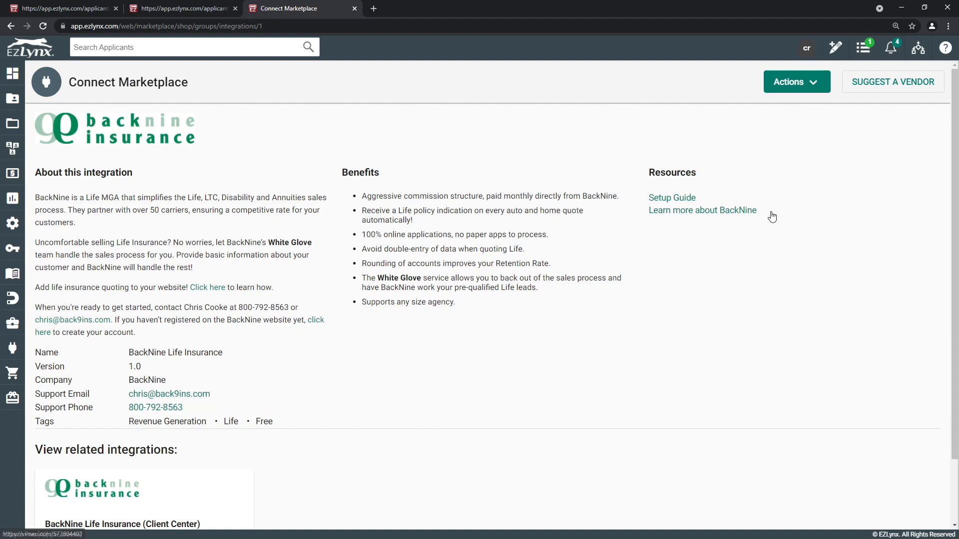
mouse_move(708, 187)
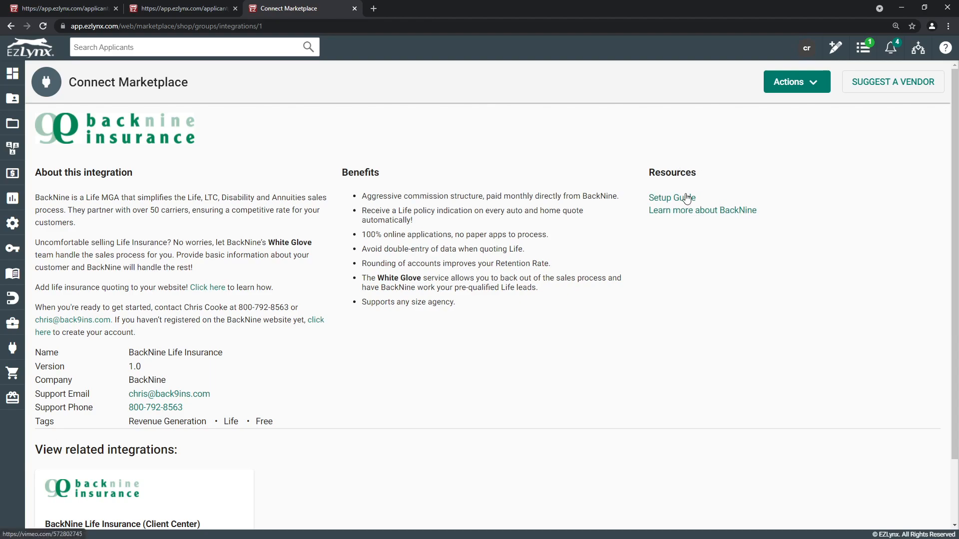
click(673, 198)
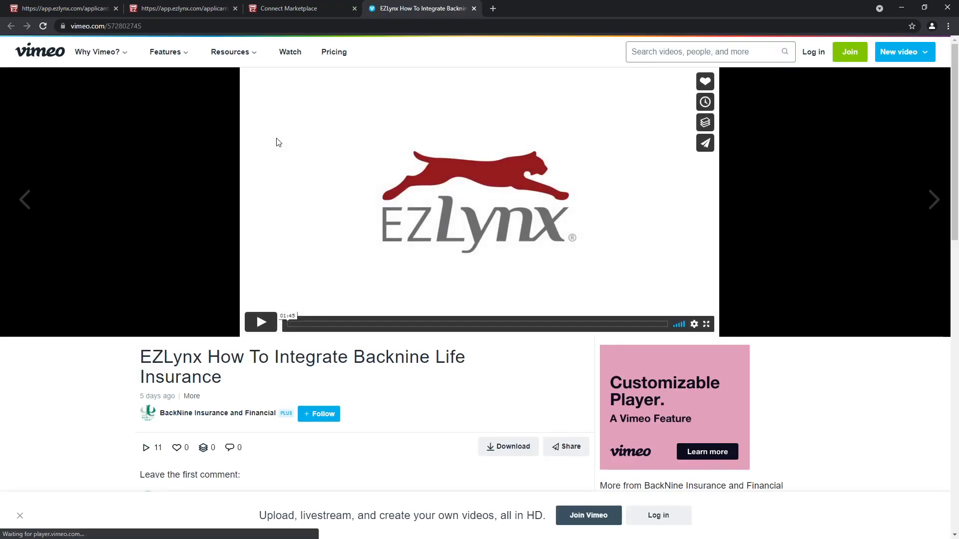
mouse_move(328, 311)
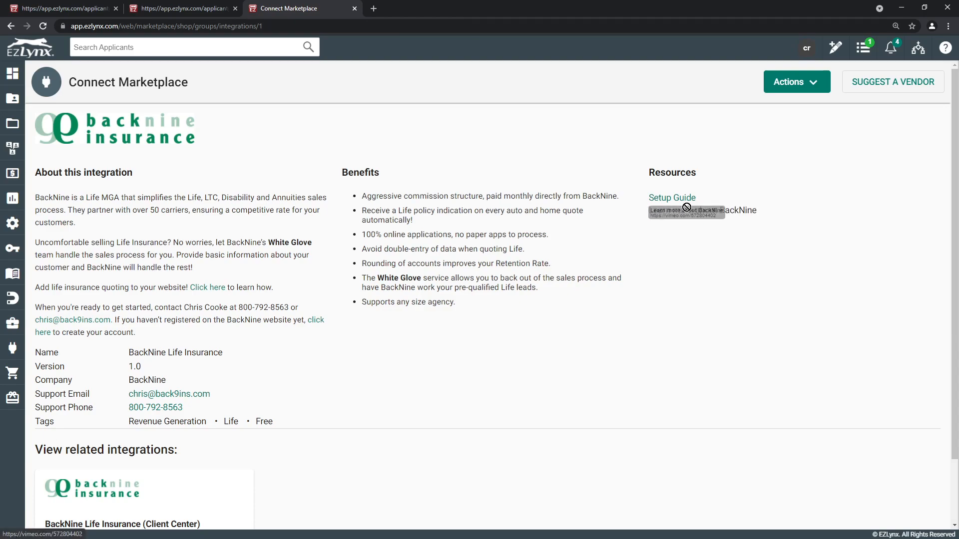
mouse_move(758, 246)
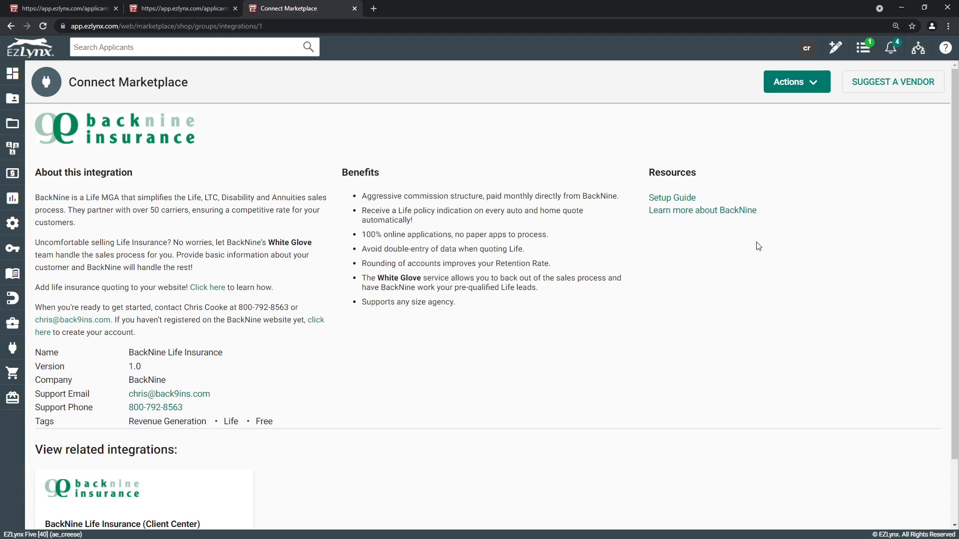
mouse_move(760, 246)
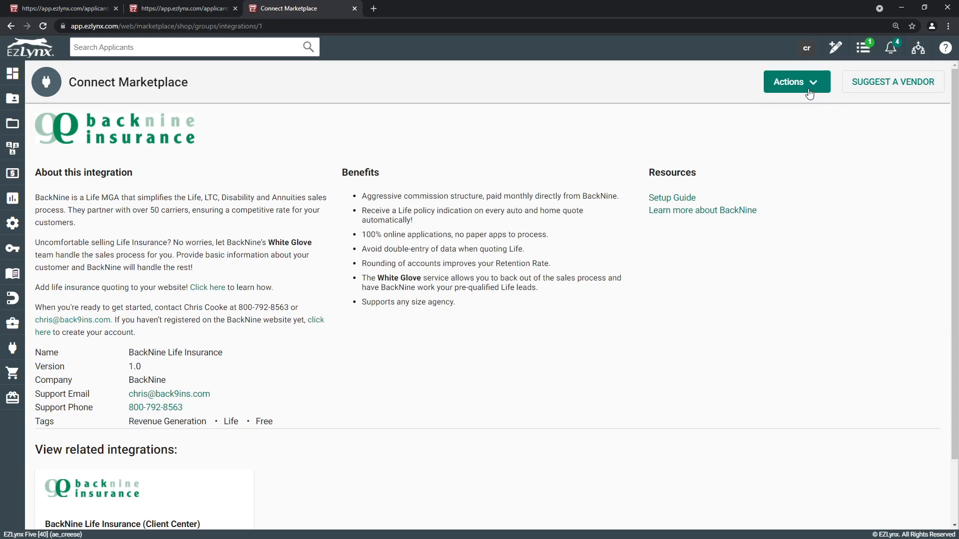
Open the Actions dropdown on the BackNine Life Insurance integration page
click(797, 82)
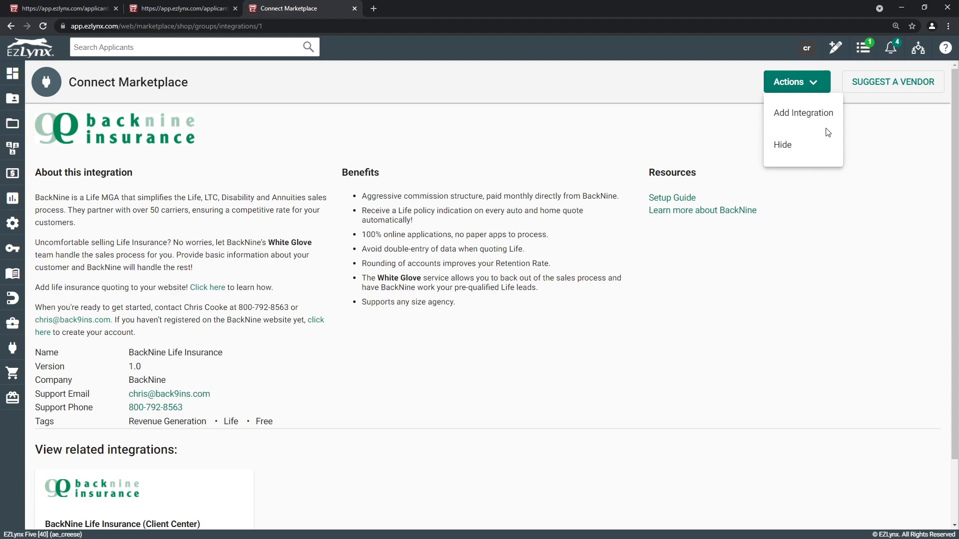
mouse_move(827, 131)
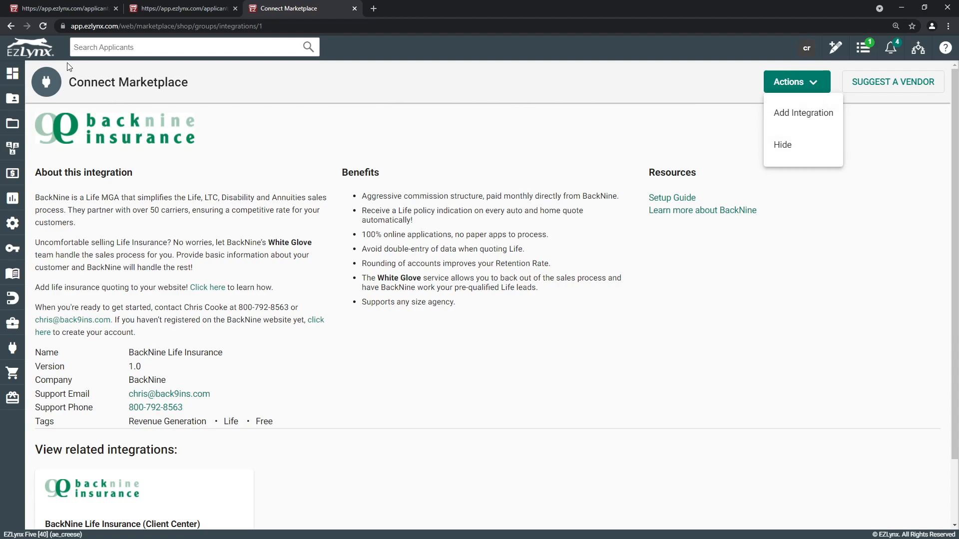
mouse_move(320, 160)
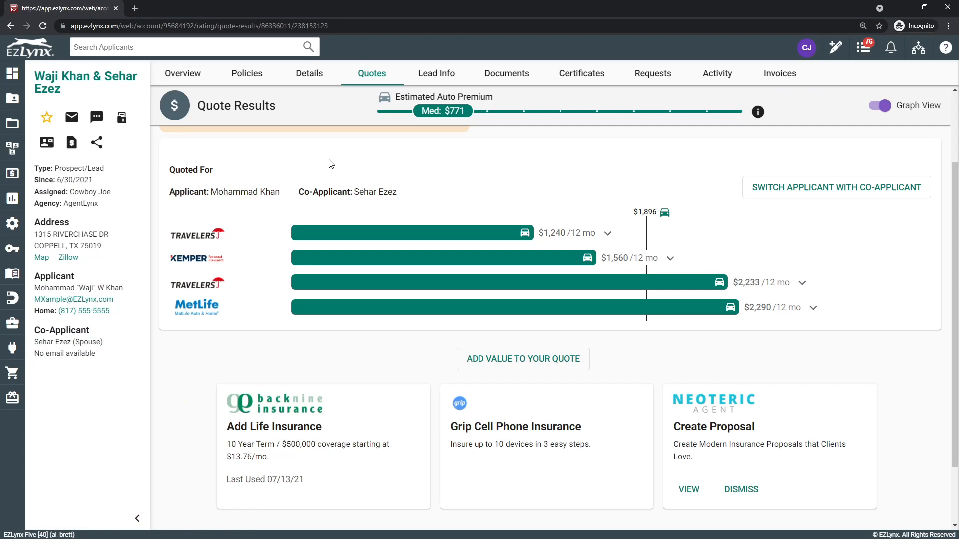
mouse_move(345, 177)
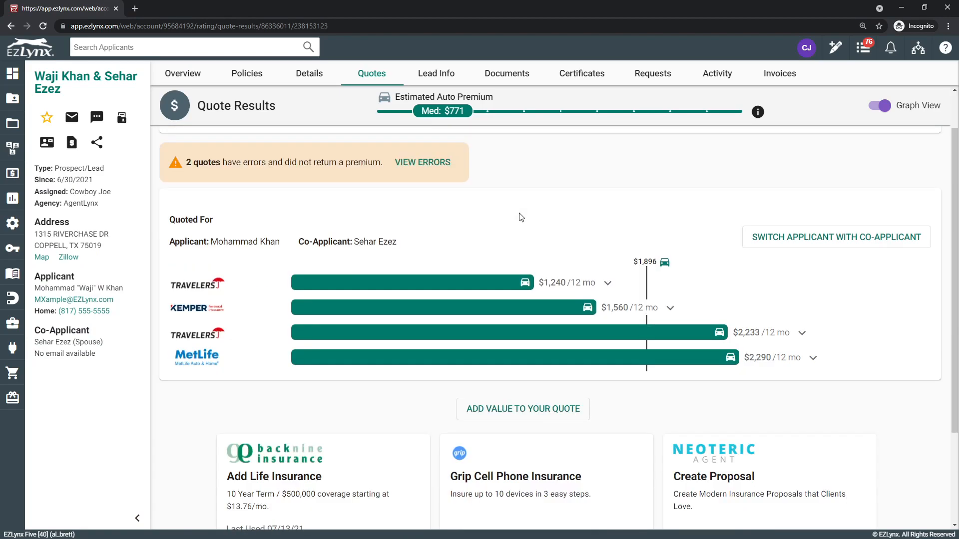
scroll(down, 3)
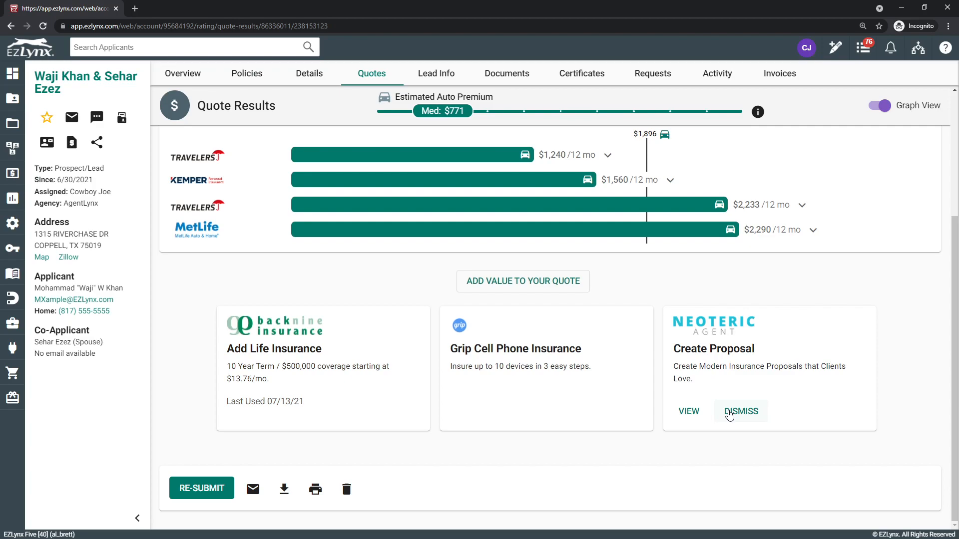
Dismiss the Create Proposal card, confirming Yes in the dismissal dialog
click(741, 411)
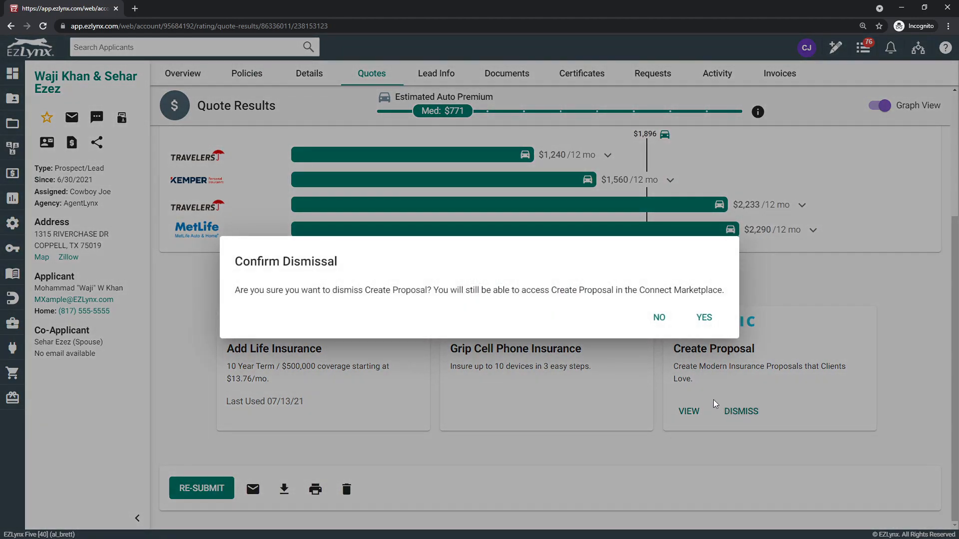
mouse_move(501, 304)
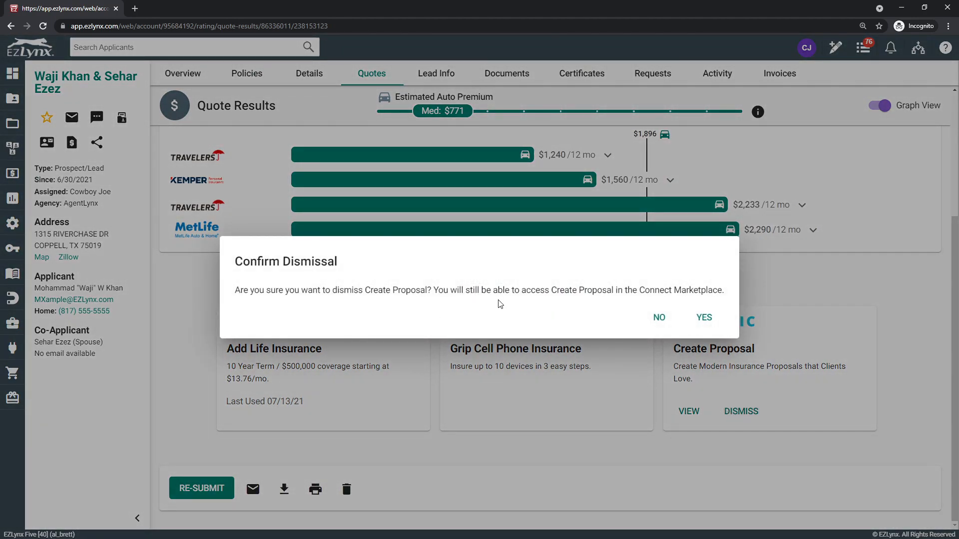
mouse_move(644, 290)
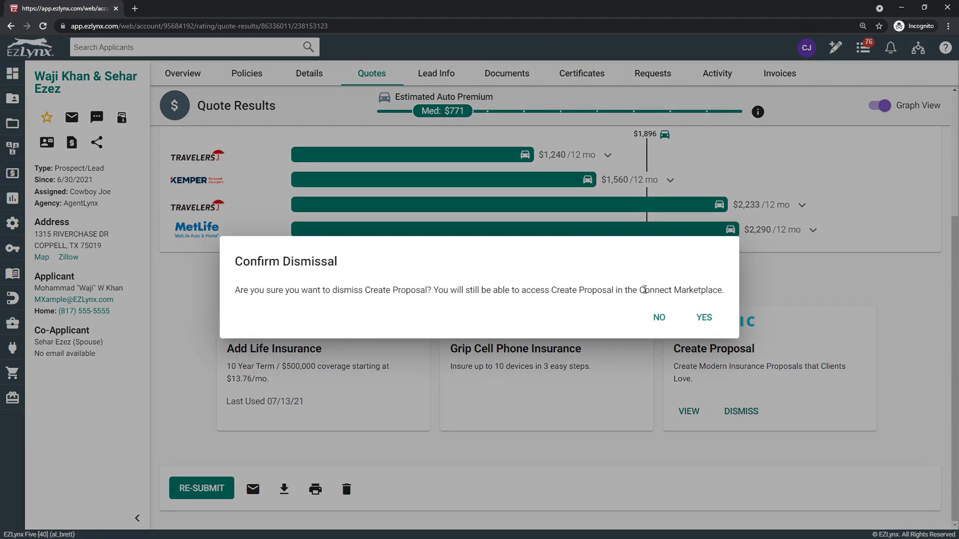
mouse_move(669, 307)
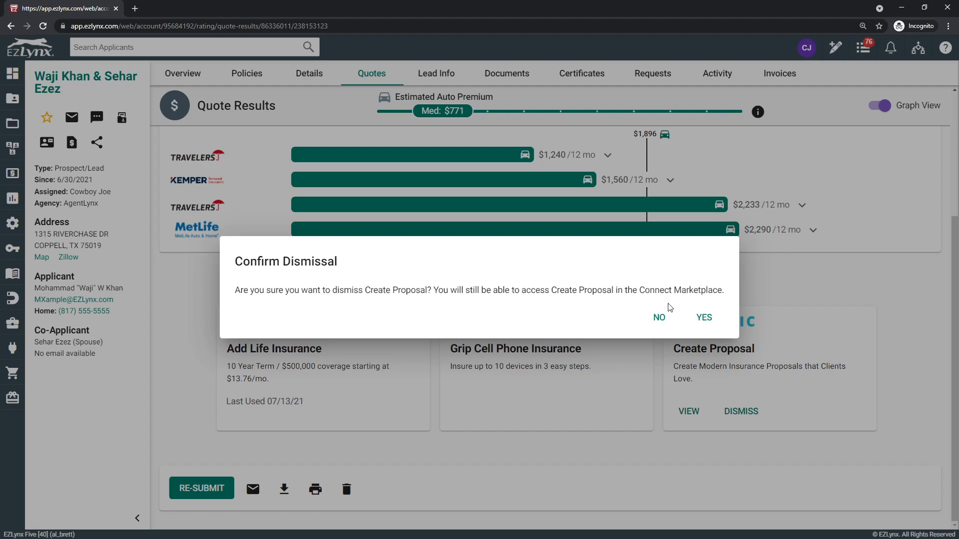
mouse_move(695, 319)
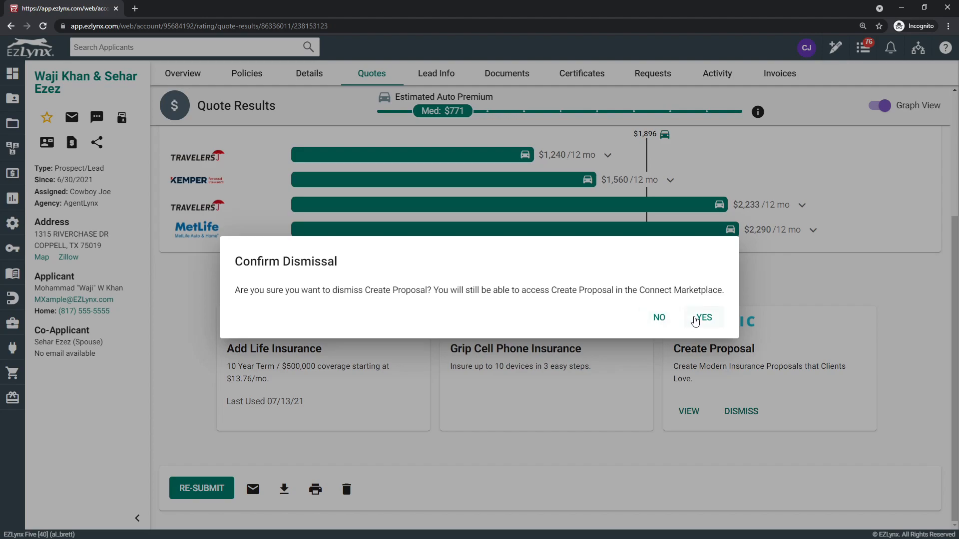
click(703, 317)
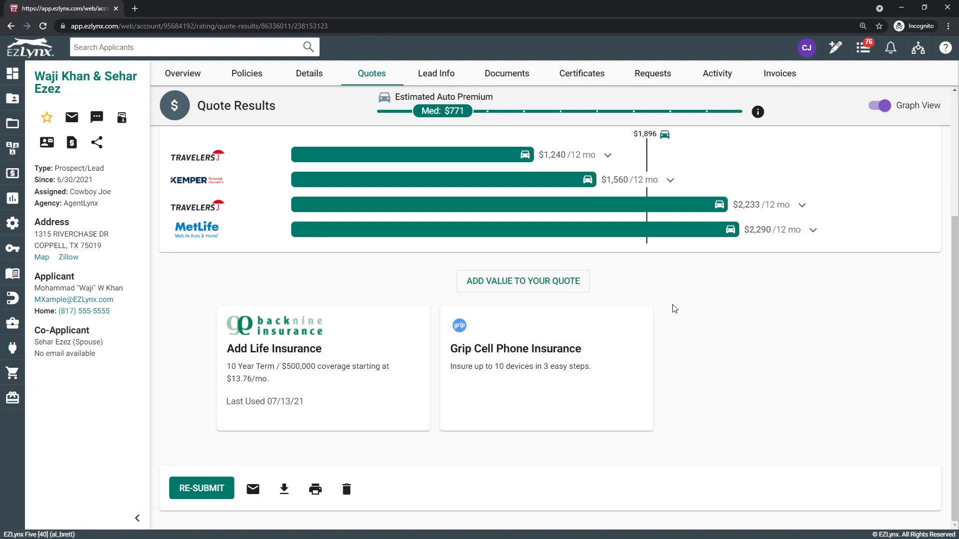
mouse_move(646, 341)
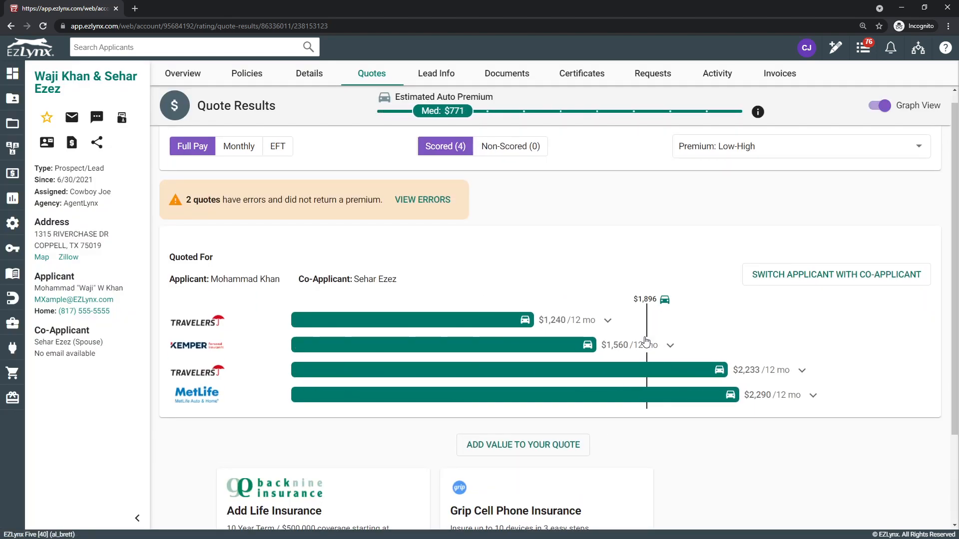
scroll(down, 3)
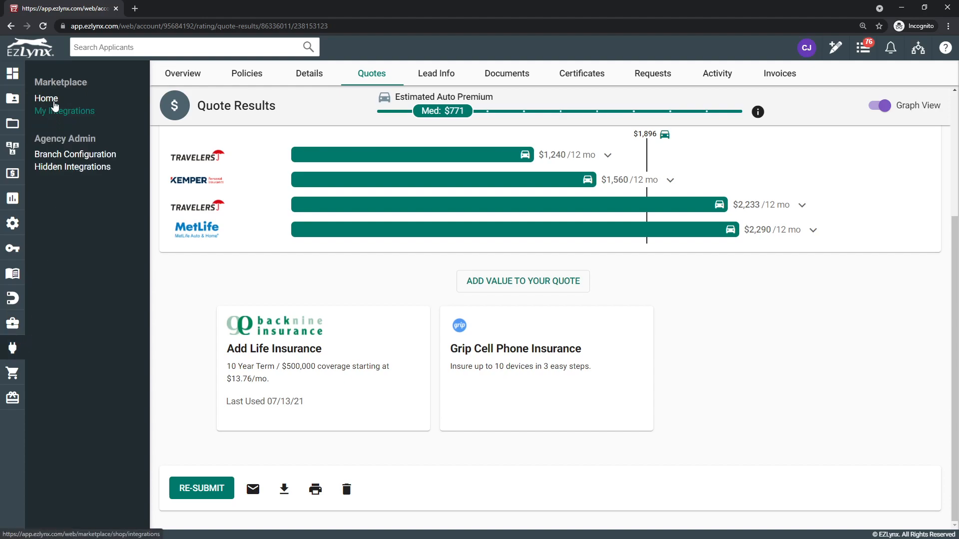
Go to Marketplace Home and scroll toward the Cross-Sell integrations
click(45, 99)
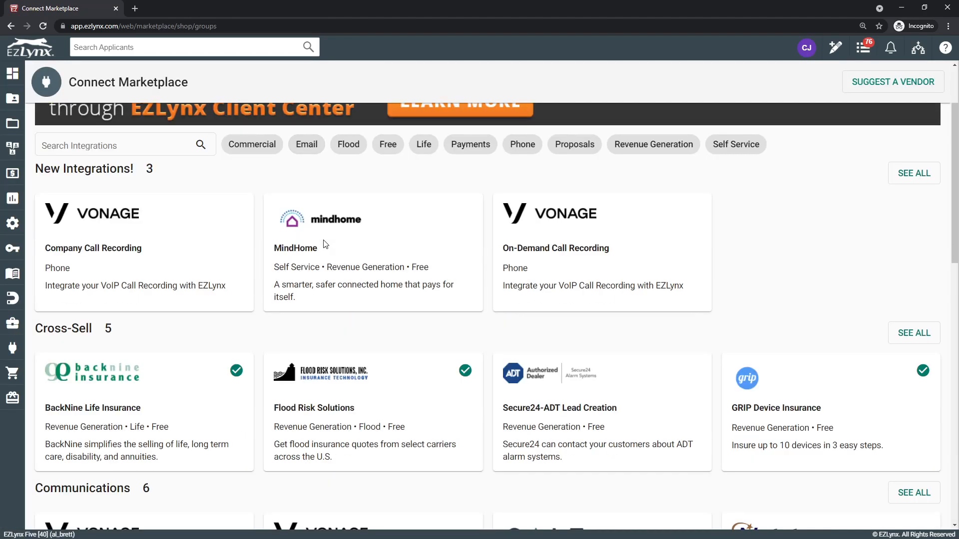
scroll(down, 3)
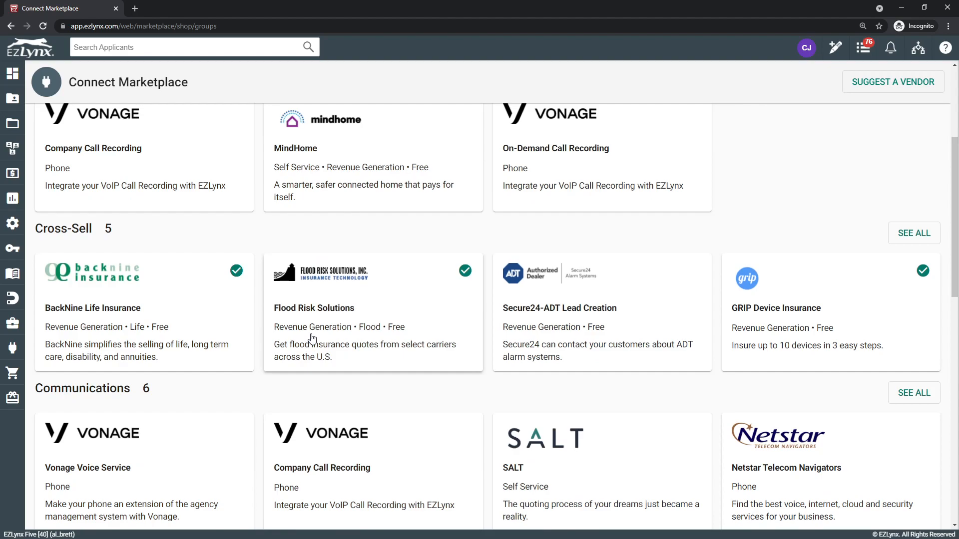
mouse_move(200, 277)
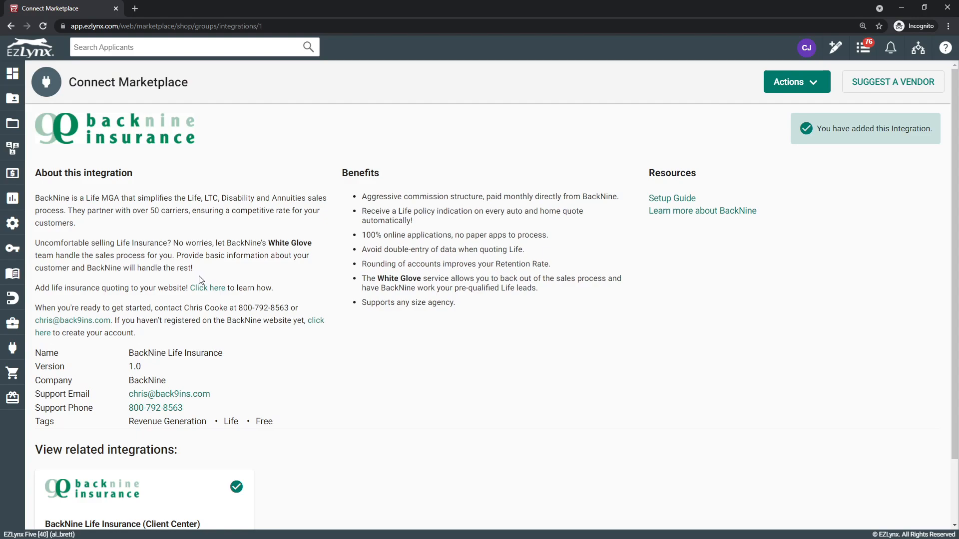
mouse_move(787, 162)
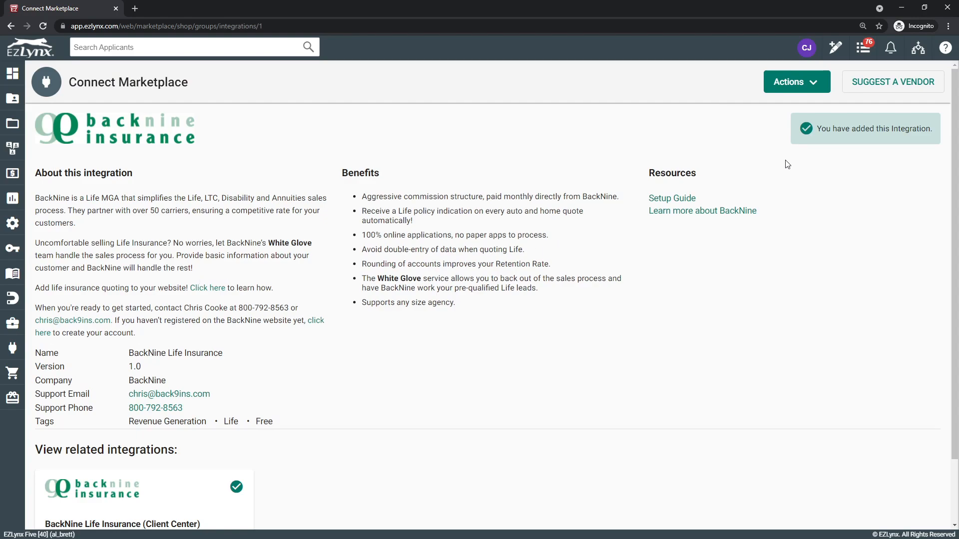
click(796, 82)
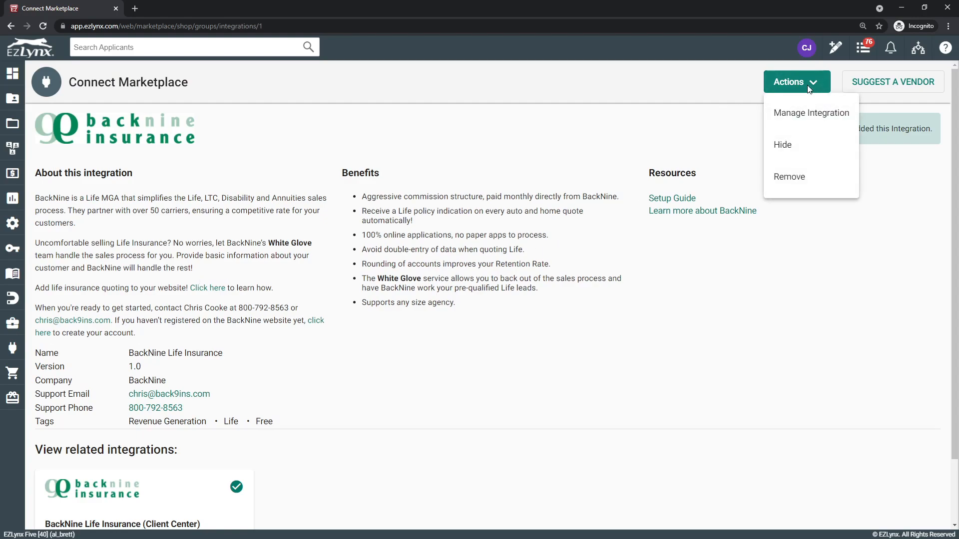
mouse_move(812, 118)
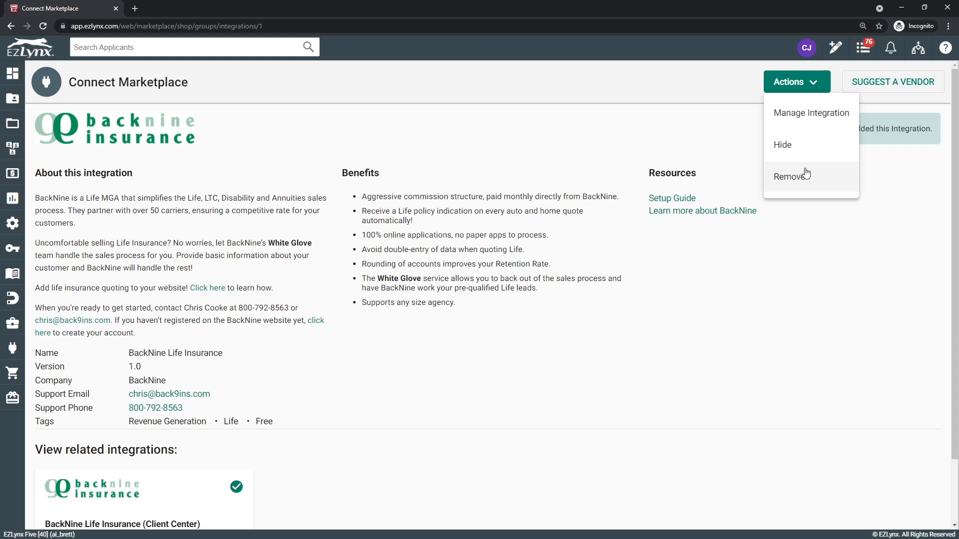
click(789, 177)
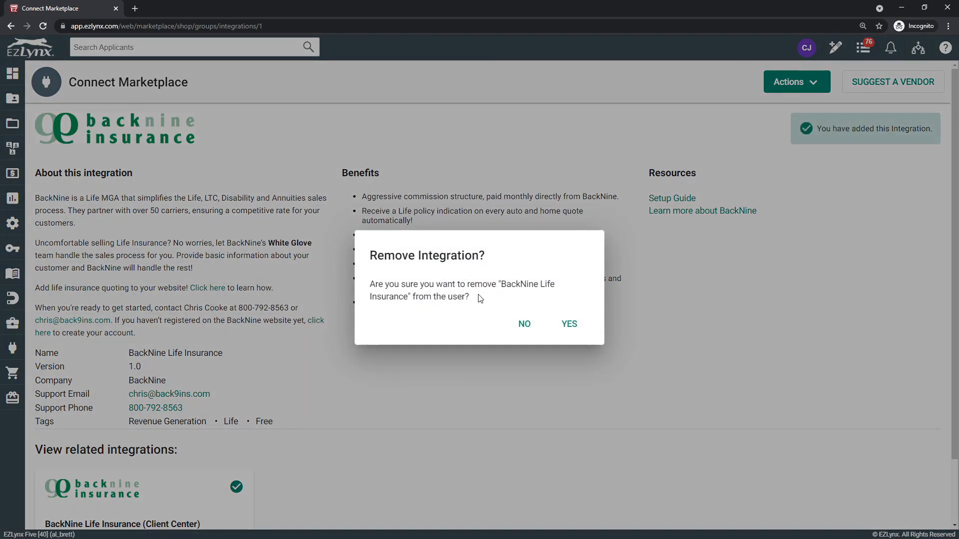
mouse_move(569, 325)
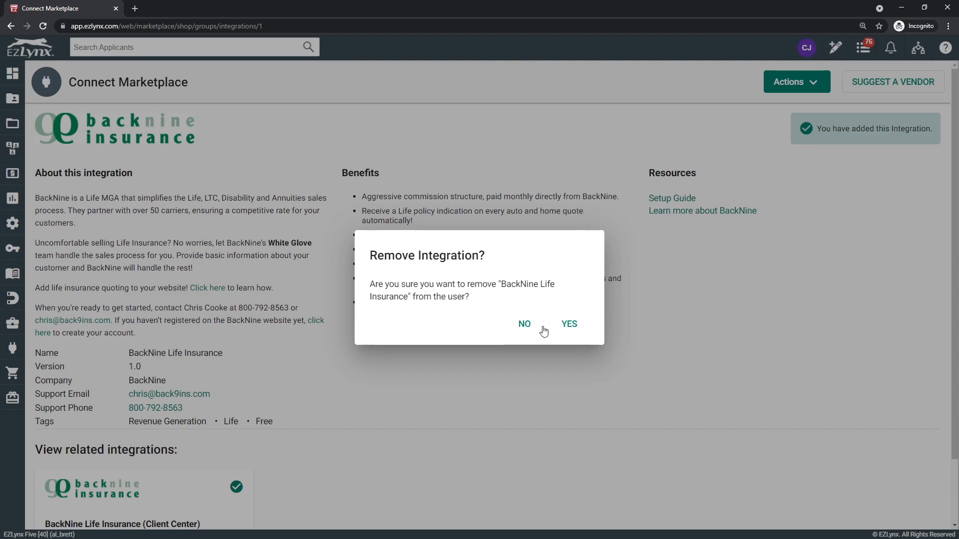
click(524, 323)
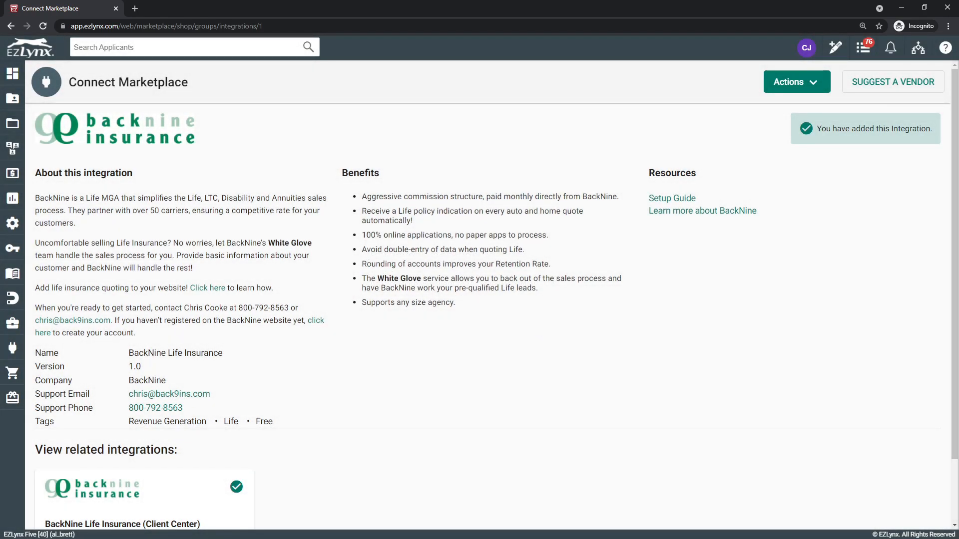
Return to marketplace home and scroll down to the MindHome card under Client Center
click(11, 74)
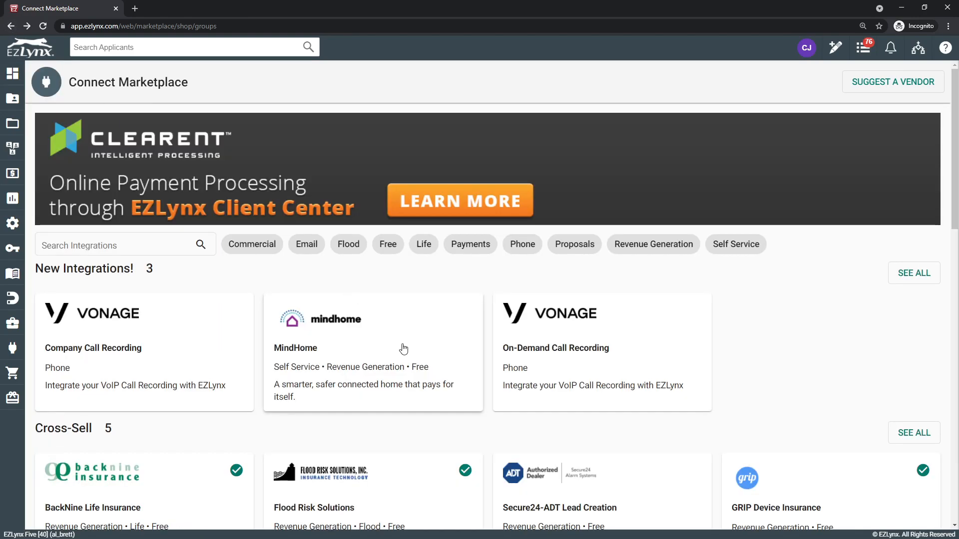
scroll(down, 3)
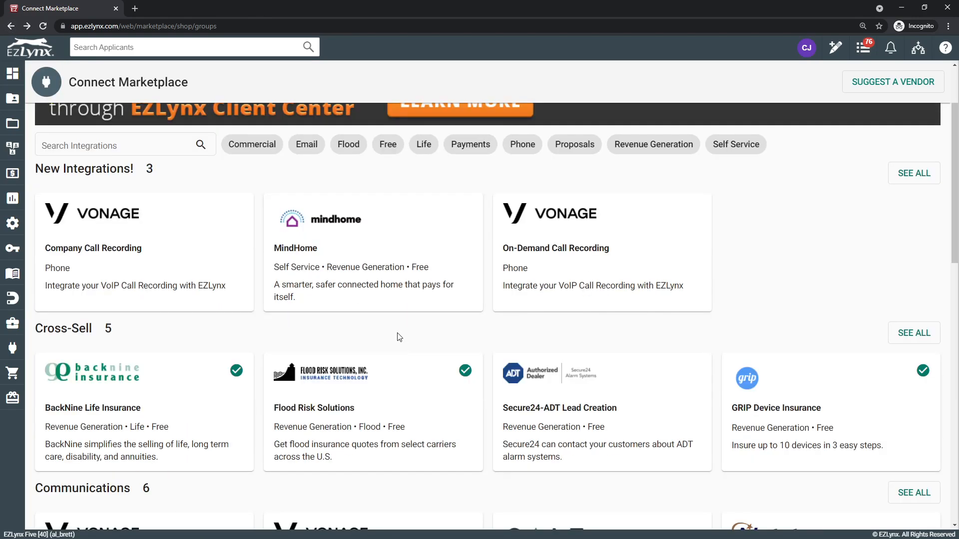
mouse_move(394, 327)
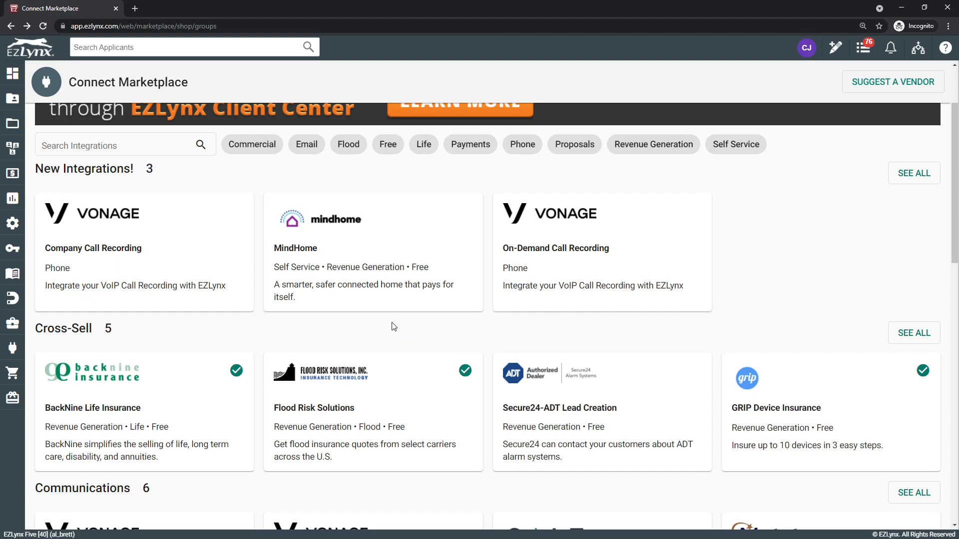
scroll(down, 3)
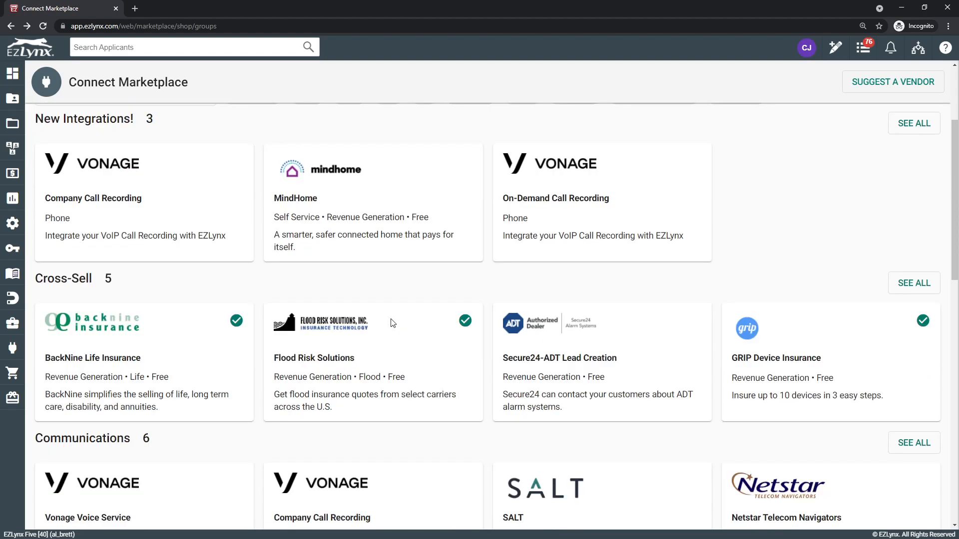
scroll(down, 3)
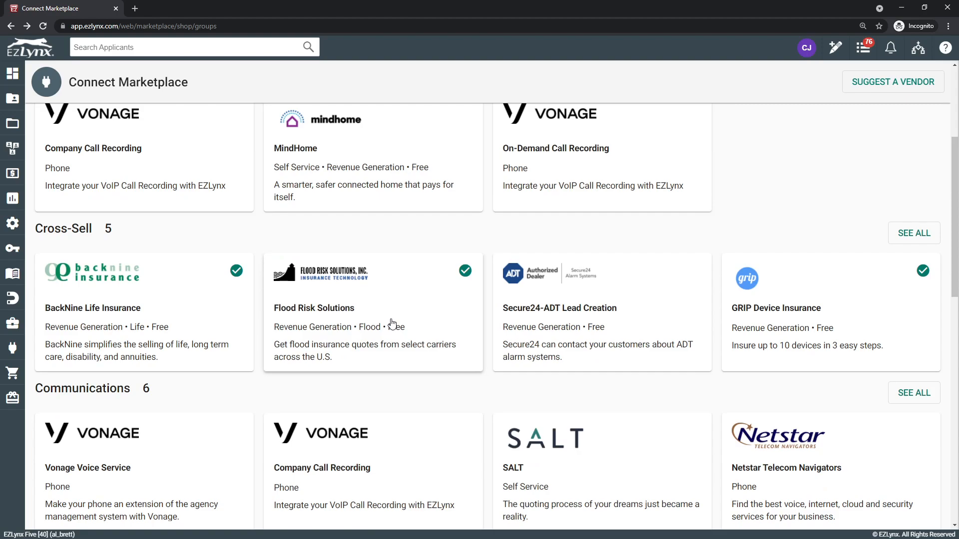
mouse_move(142, 187)
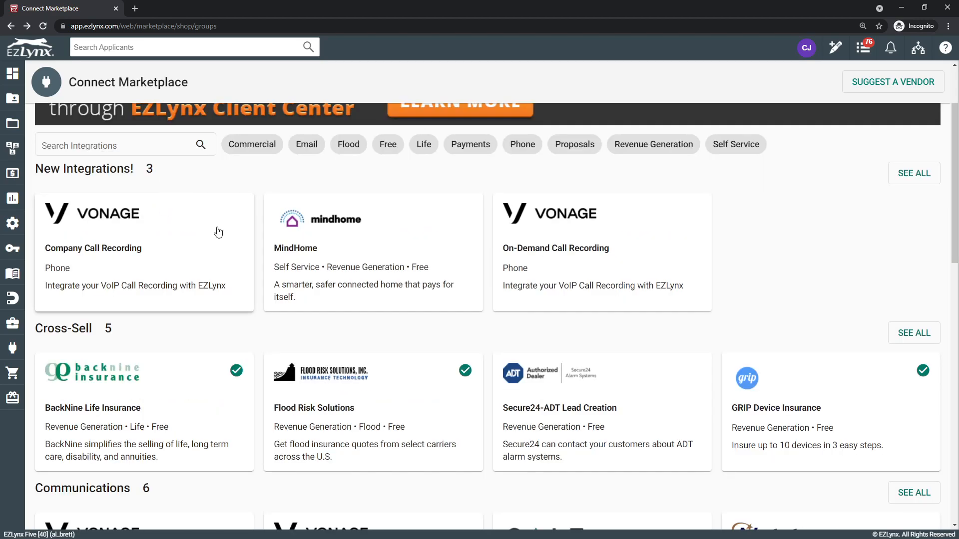
scroll(down, 3)
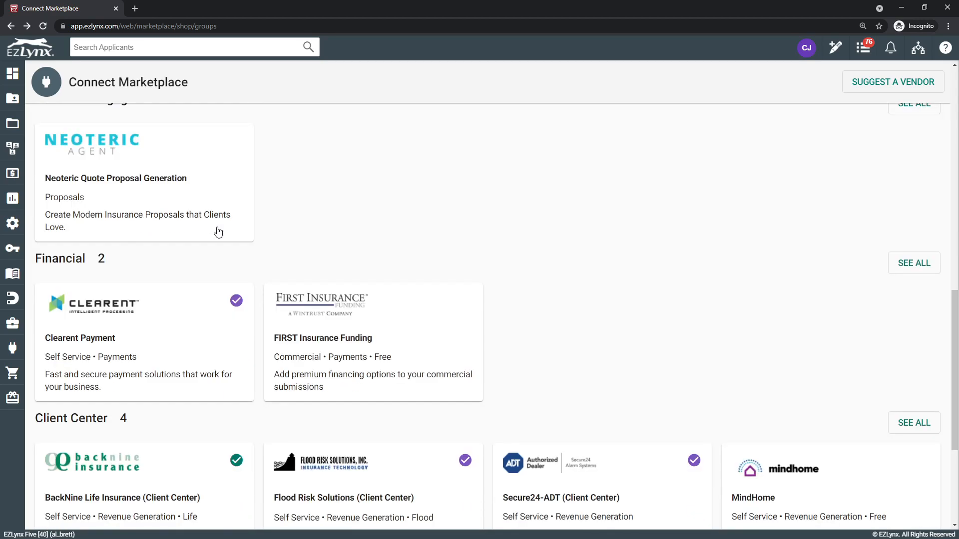
scroll(down, 3)
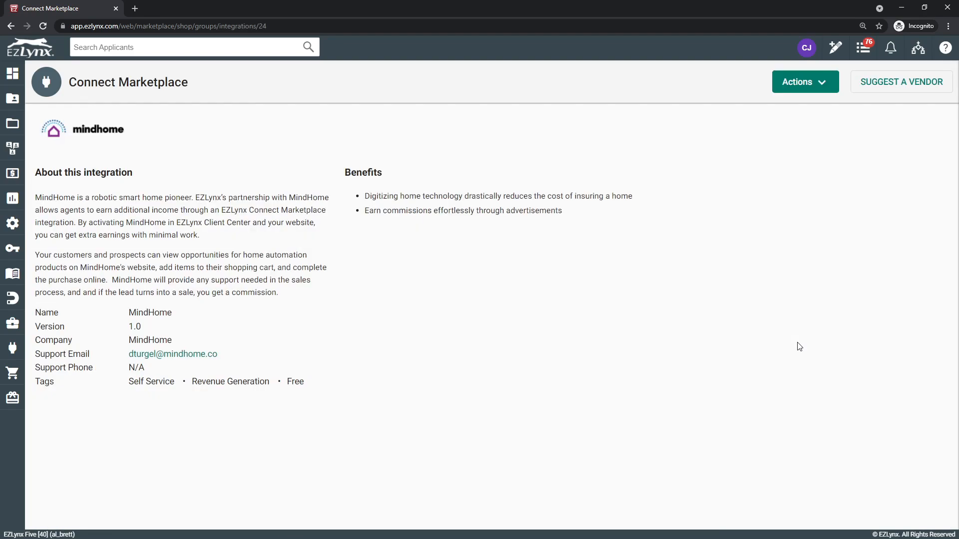
mouse_move(828, 220)
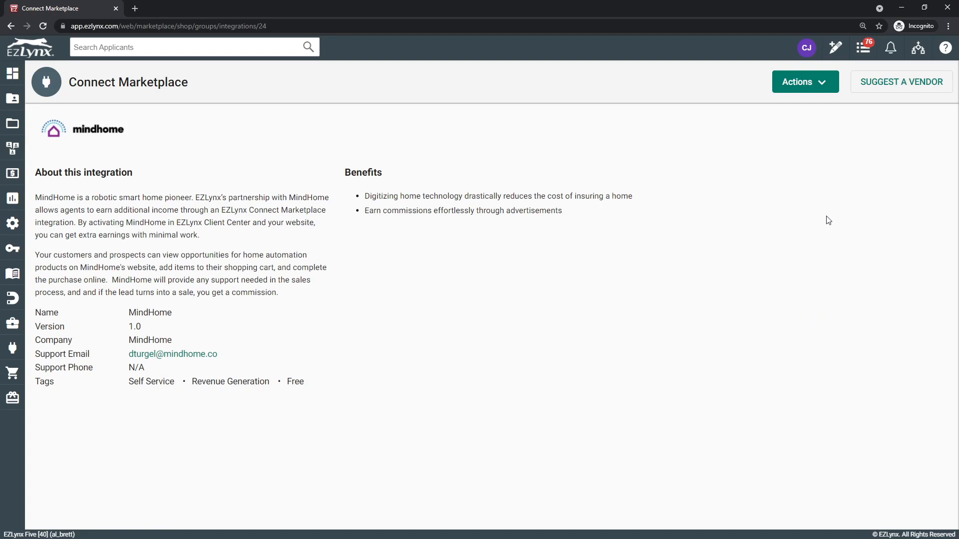
Add the MindHome integration, agree to the terms, and go back to the listing
click(805, 81)
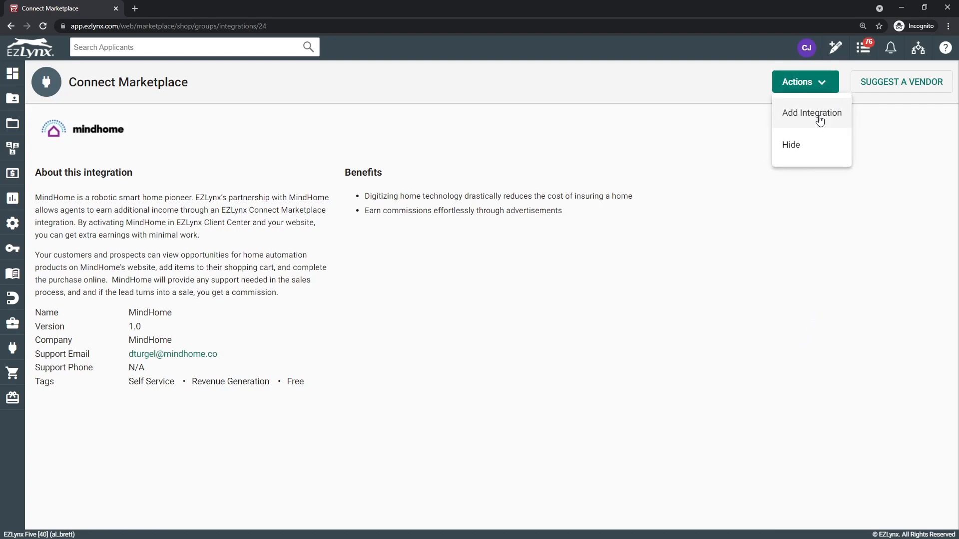
click(812, 113)
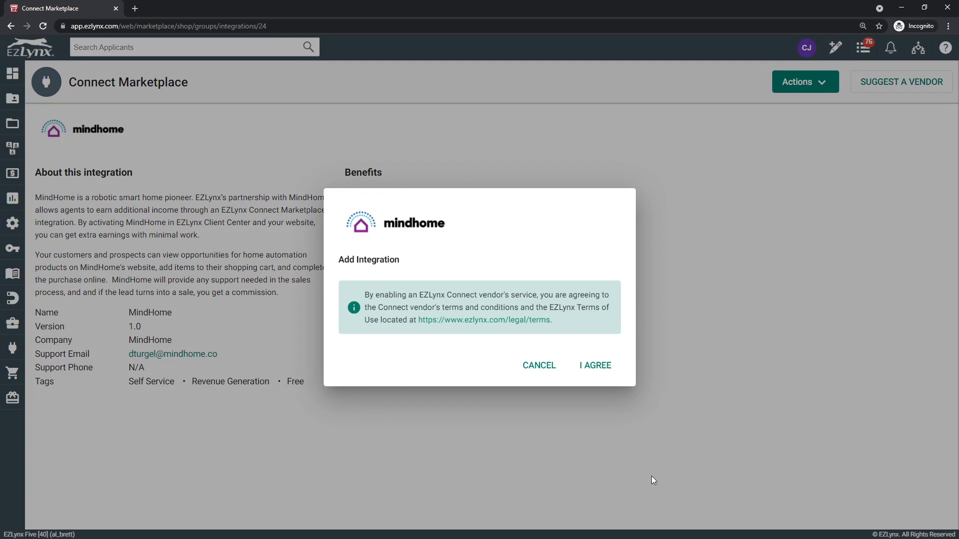
mouse_move(593, 375)
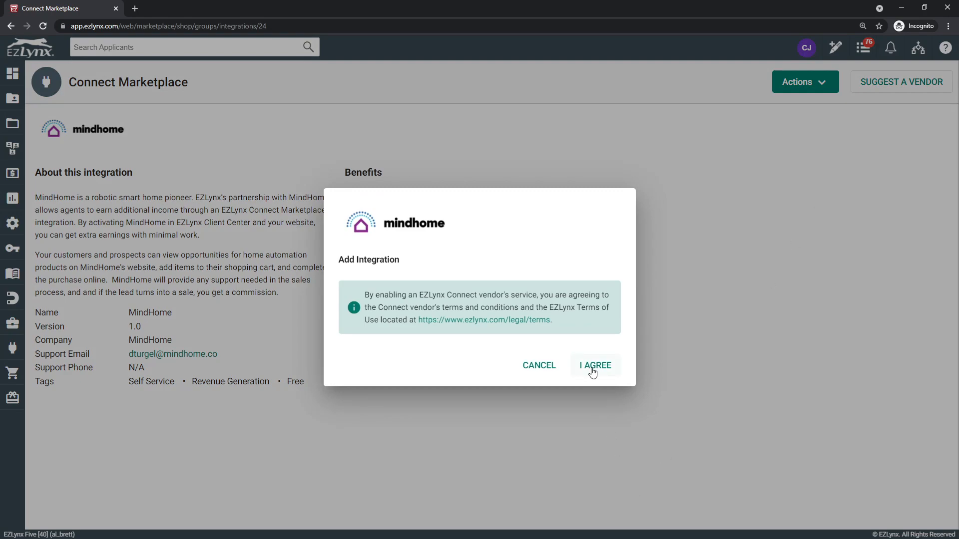
click(593, 365)
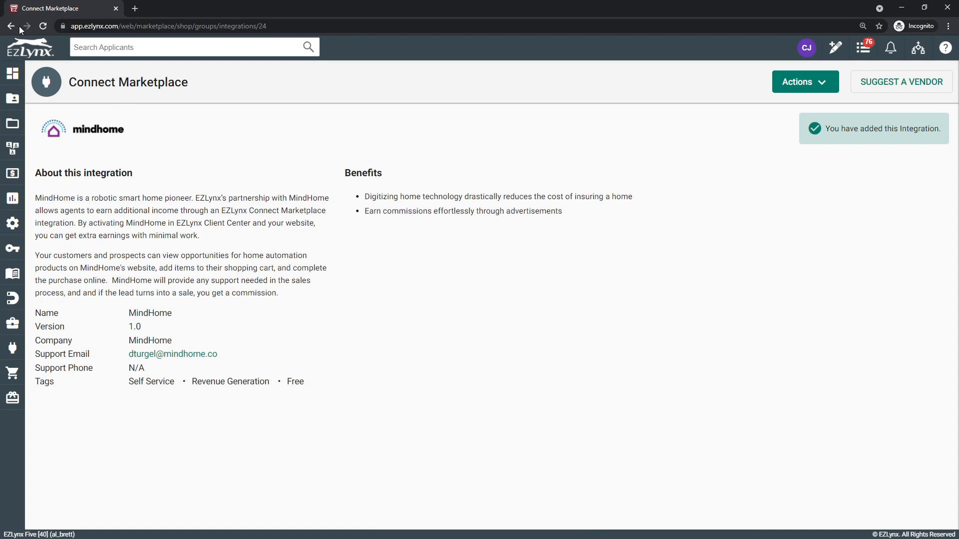
click(10, 26)
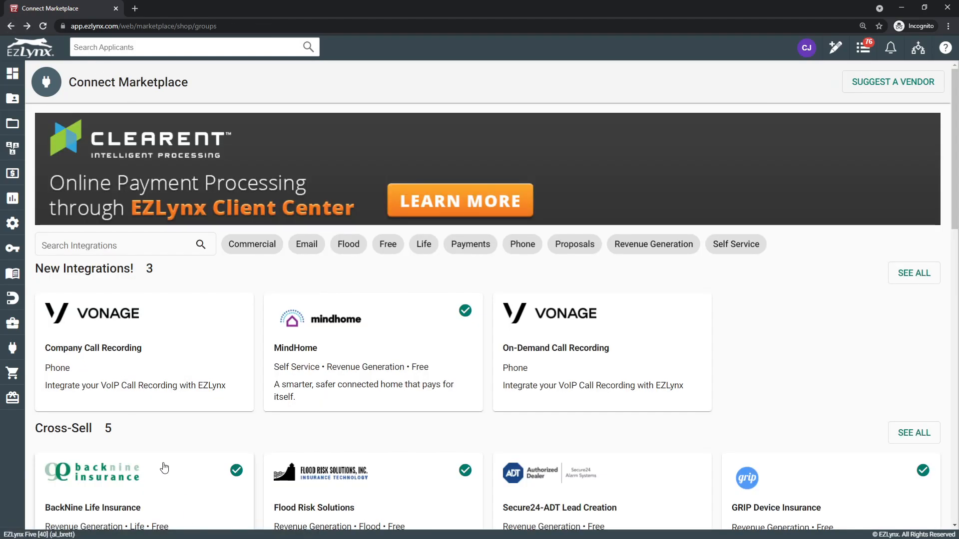
scroll(down, 3)
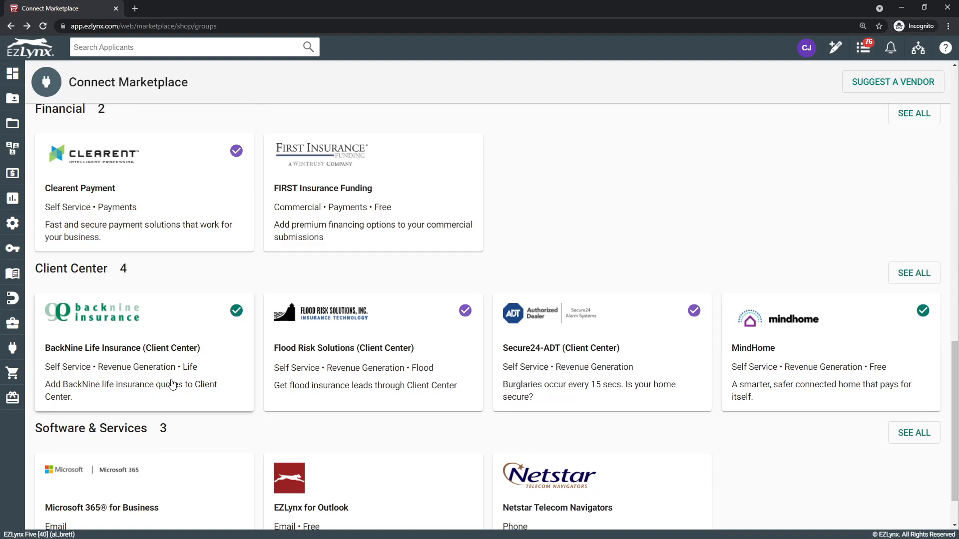
mouse_move(261, 349)
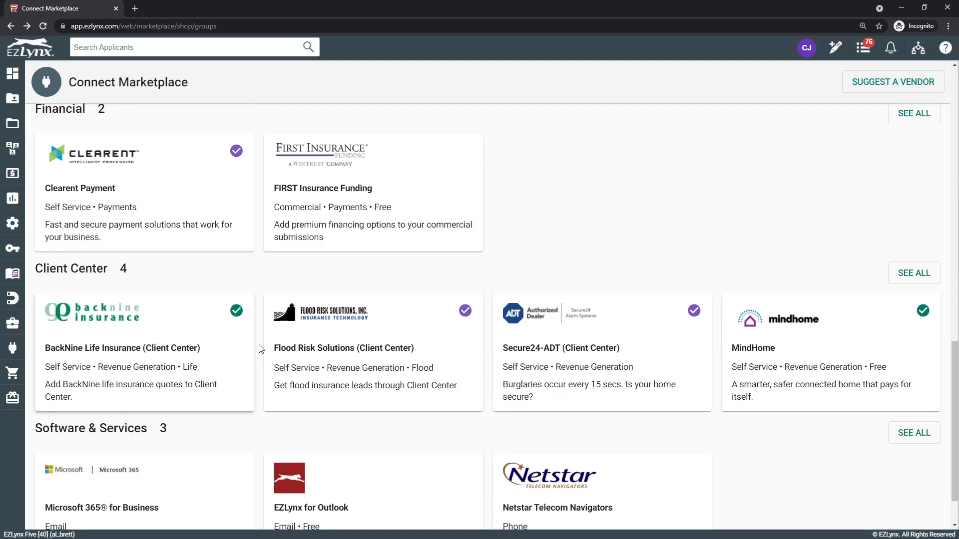
Manage the BackNine Life Insurance (Client Center) integration and agree to save its settings
click(122, 348)
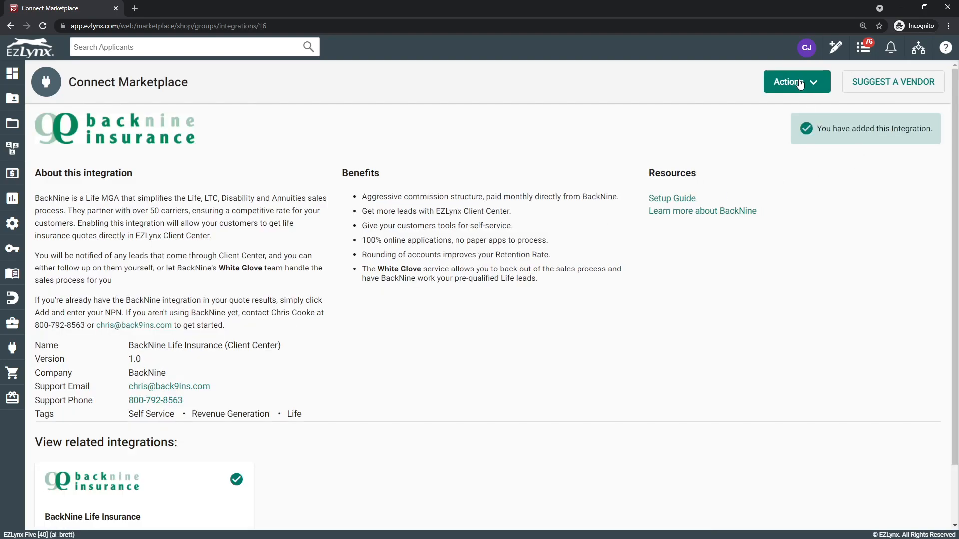
click(796, 82)
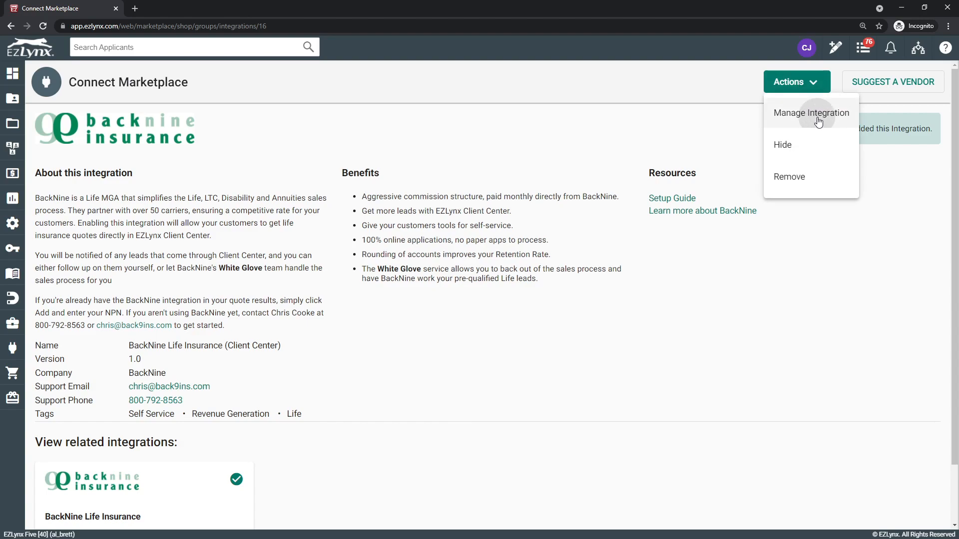
click(811, 113)
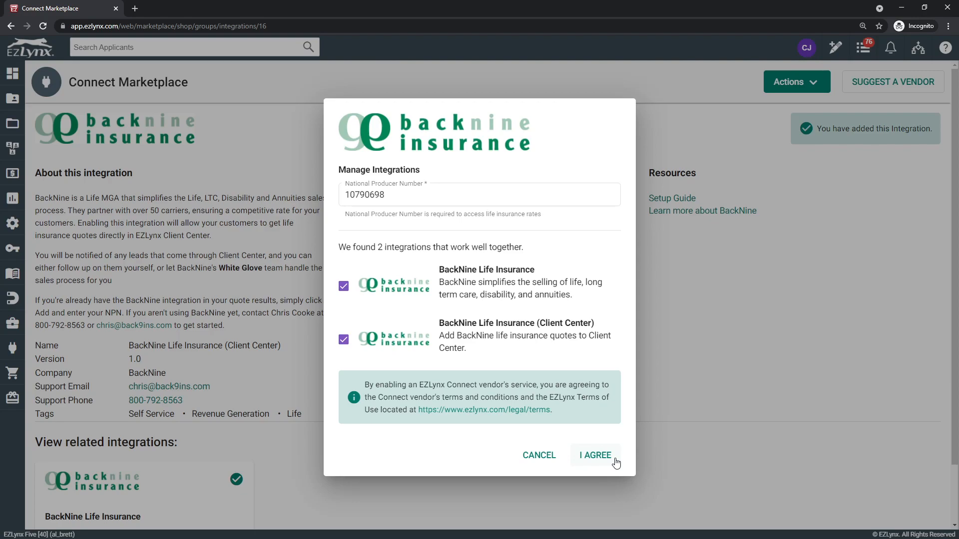
click(595, 456)
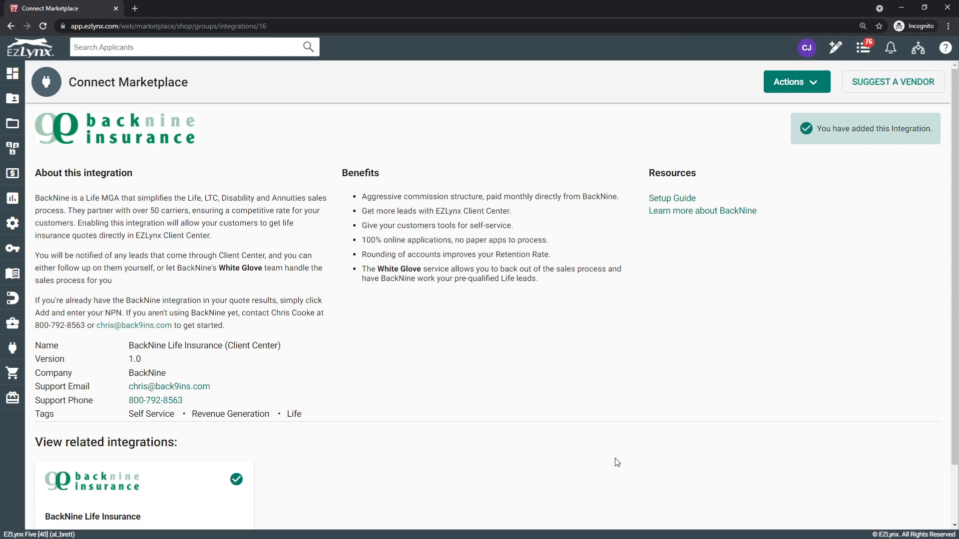
mouse_move(769, 243)
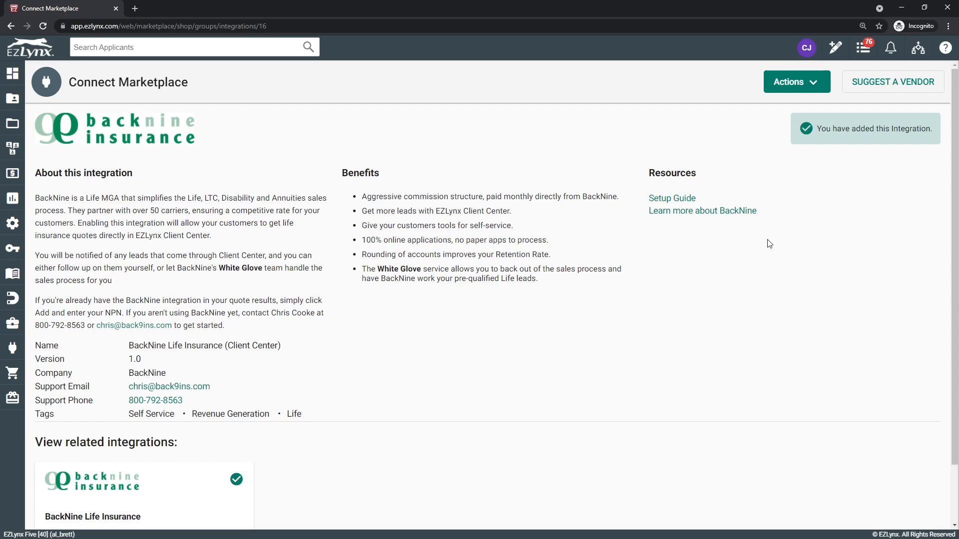
mouse_move(782, 162)
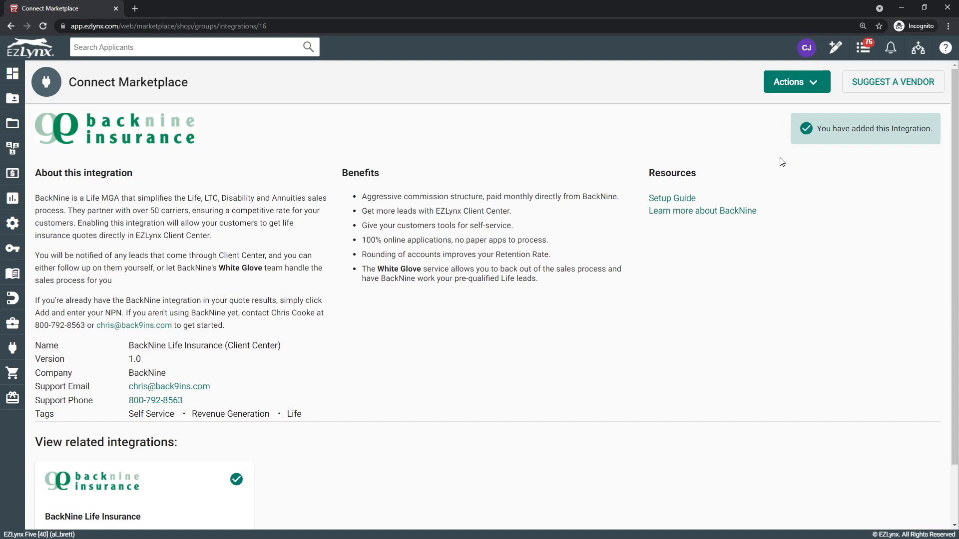
mouse_move(795, 158)
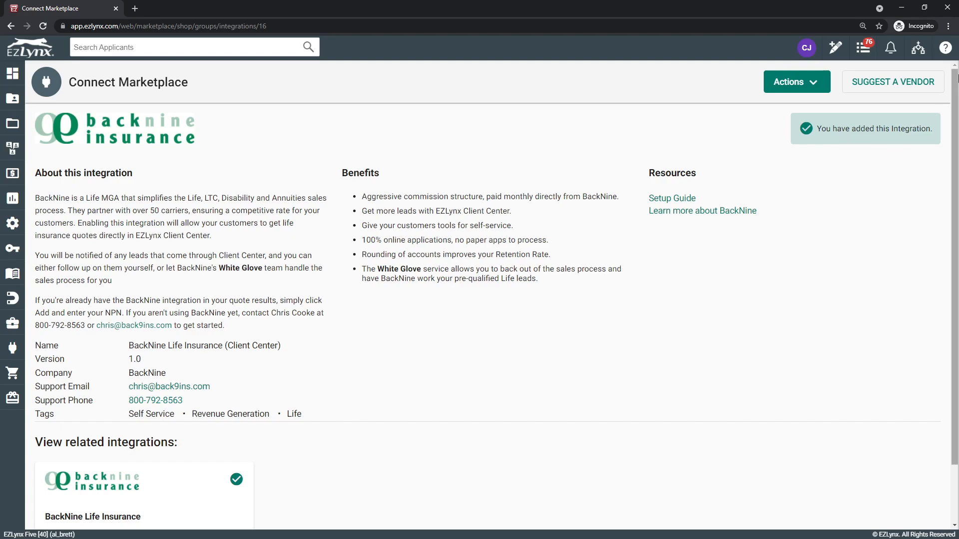
mouse_move(335, 75)
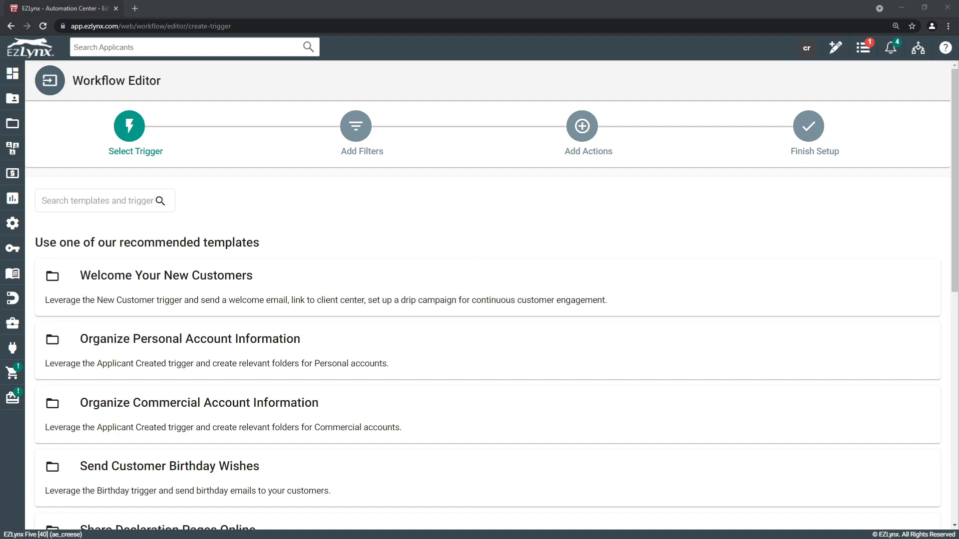
mouse_move(285, 276)
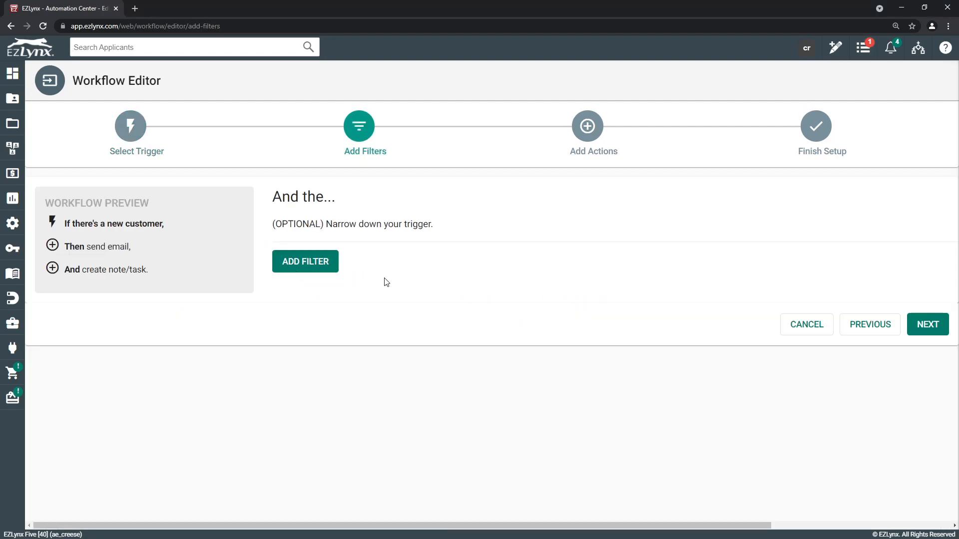
mouse_move(480, 266)
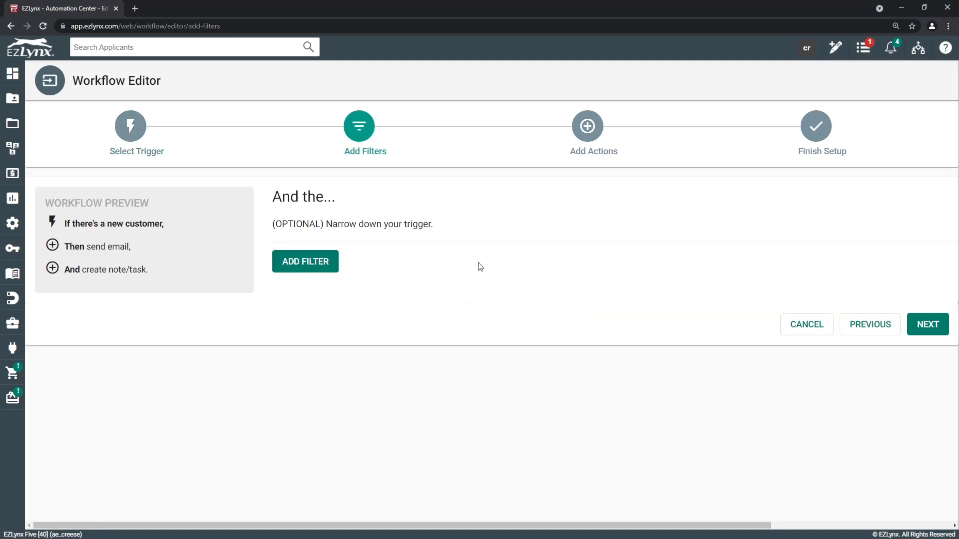
Advance to Add Actions and edit the Send Email action using the New Customer Welcome template
click(928, 324)
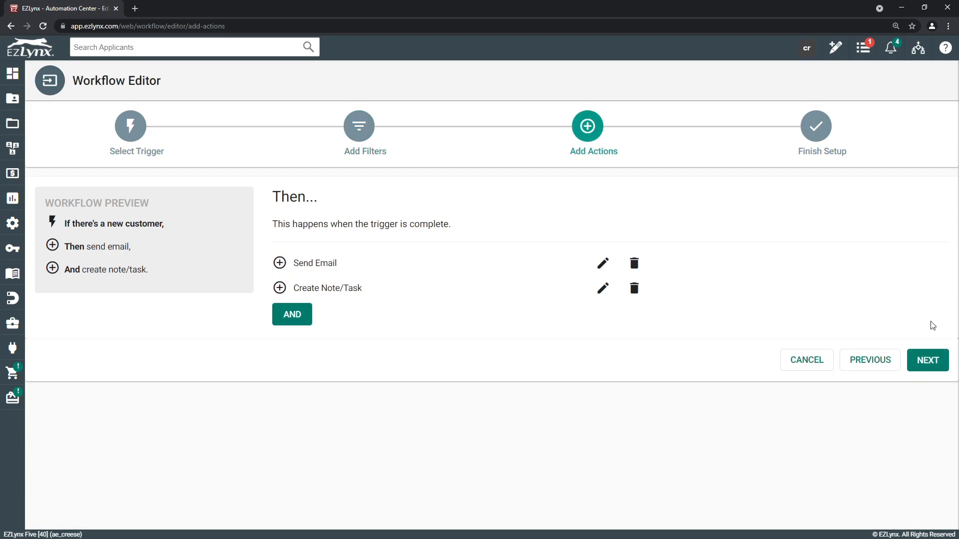
mouse_move(357, 274)
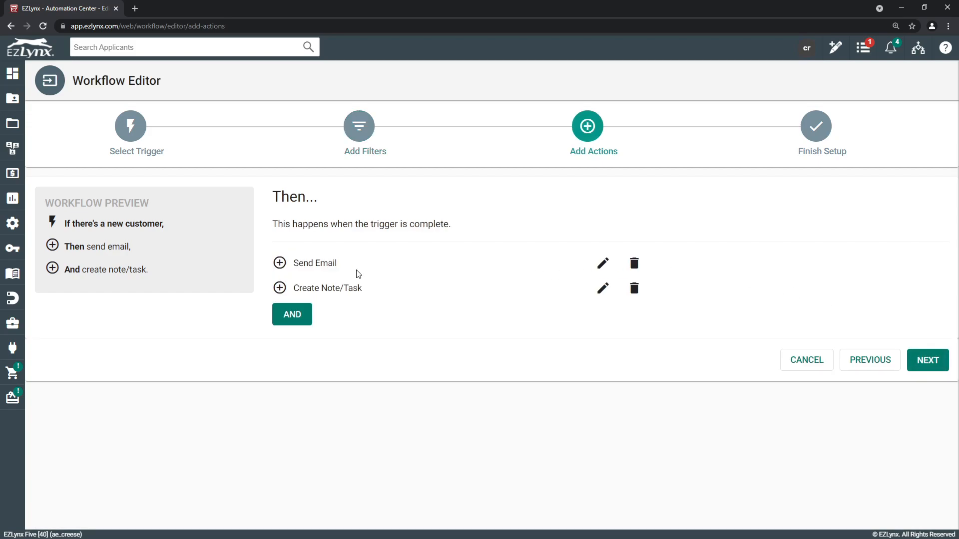
mouse_move(405, 299)
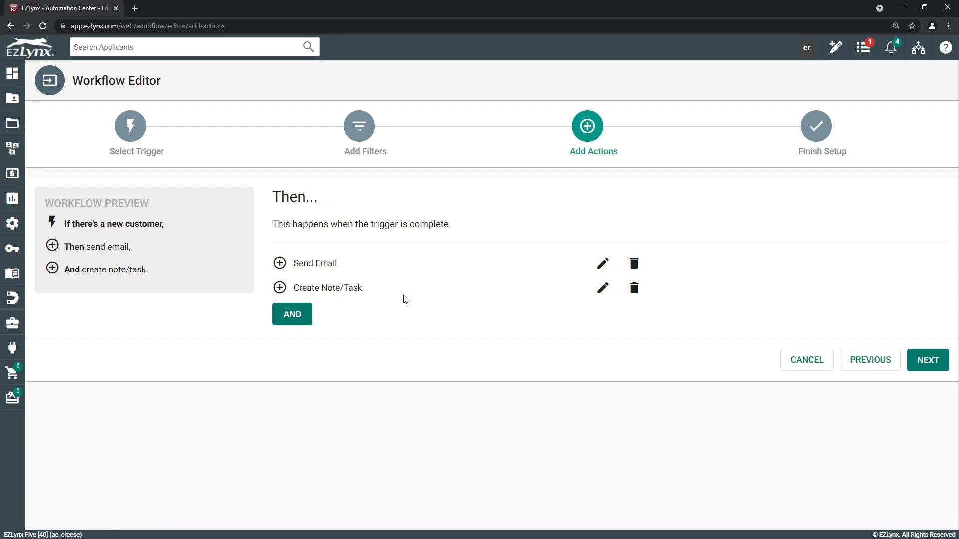
mouse_move(731, 282)
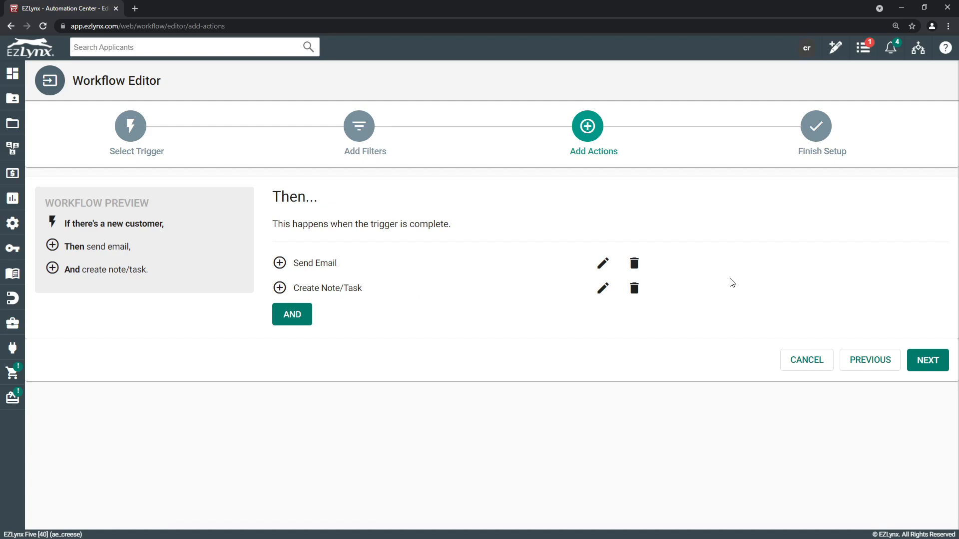
click(602, 264)
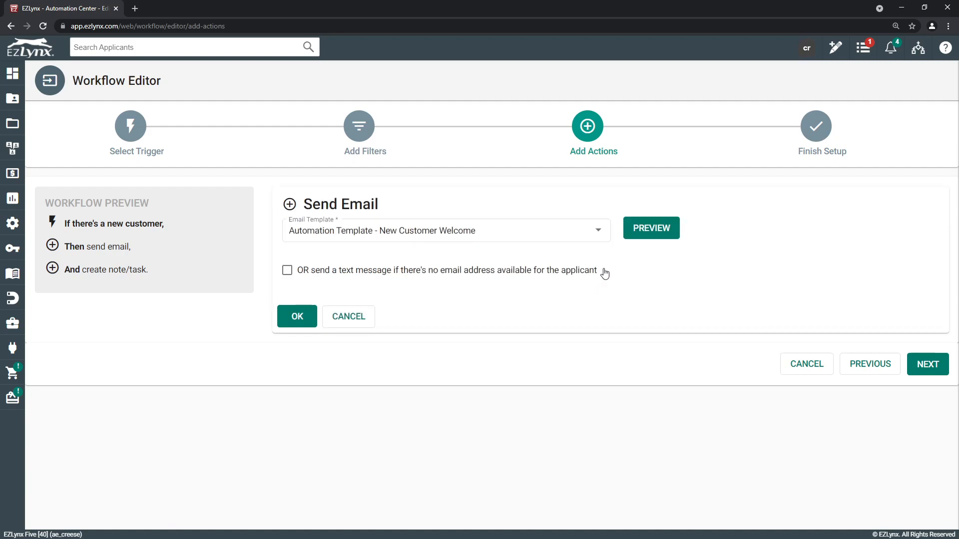
mouse_move(652, 236)
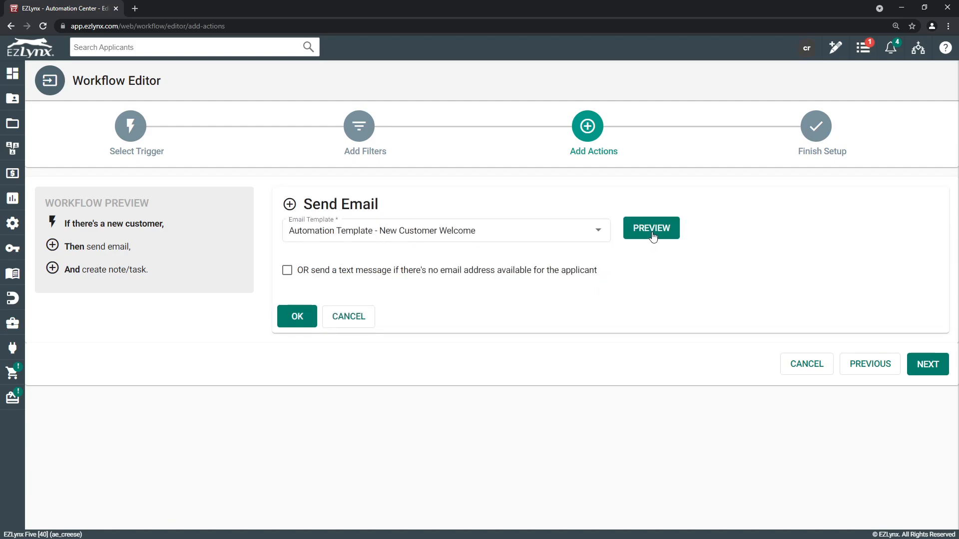
click(651, 228)
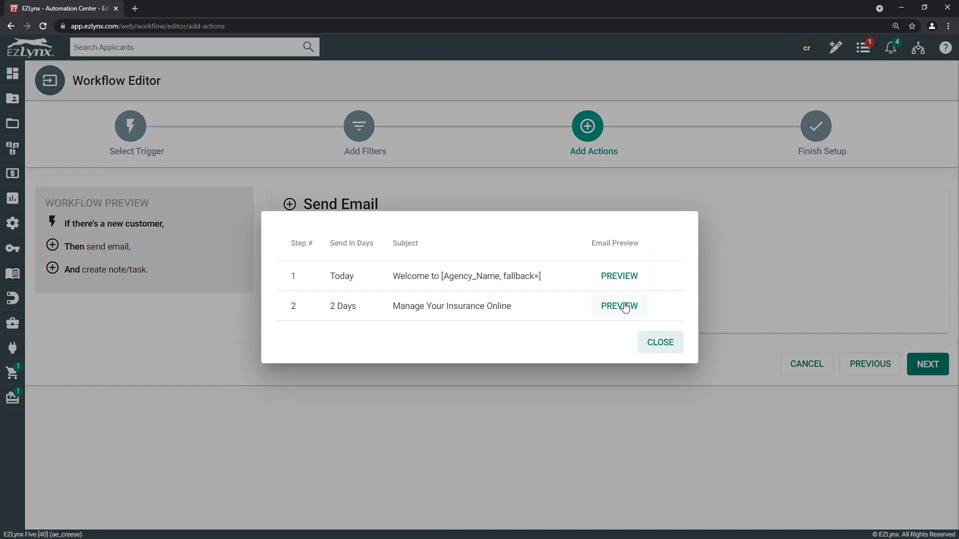
click(618, 306)
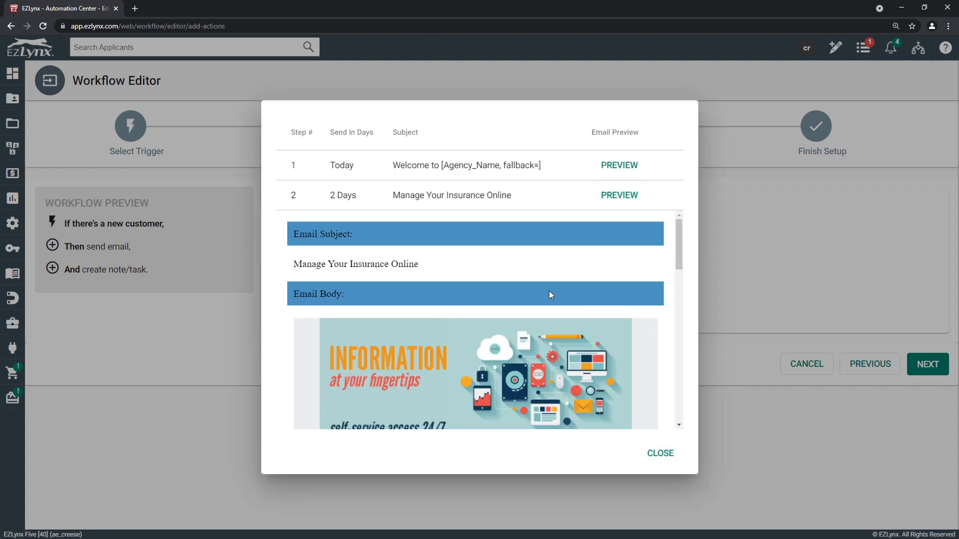
scroll(down, 3)
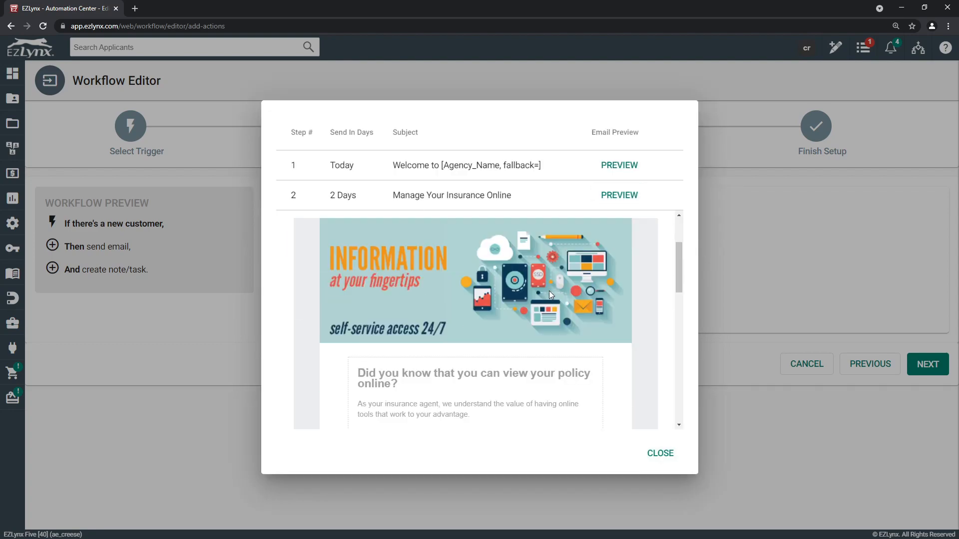
scroll(down, 3)
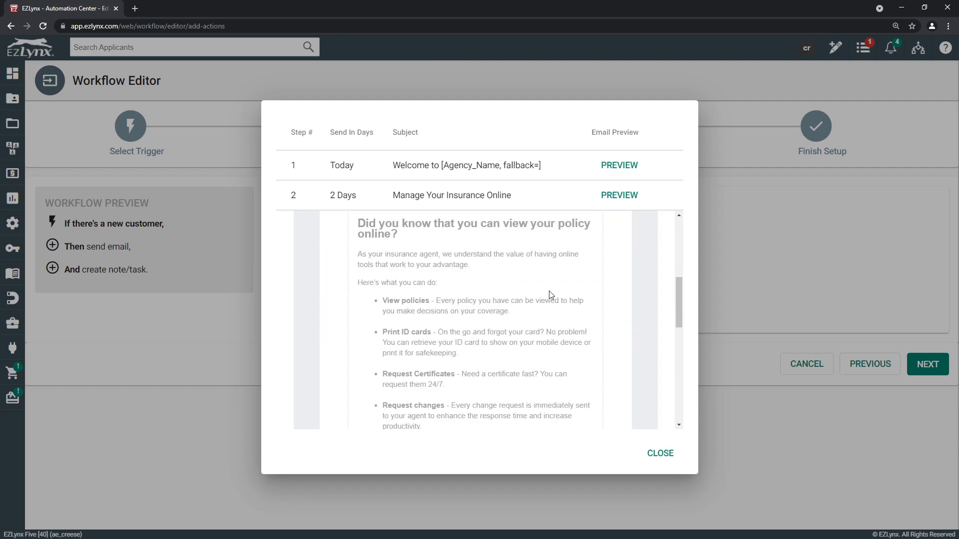
scroll(down, 3)
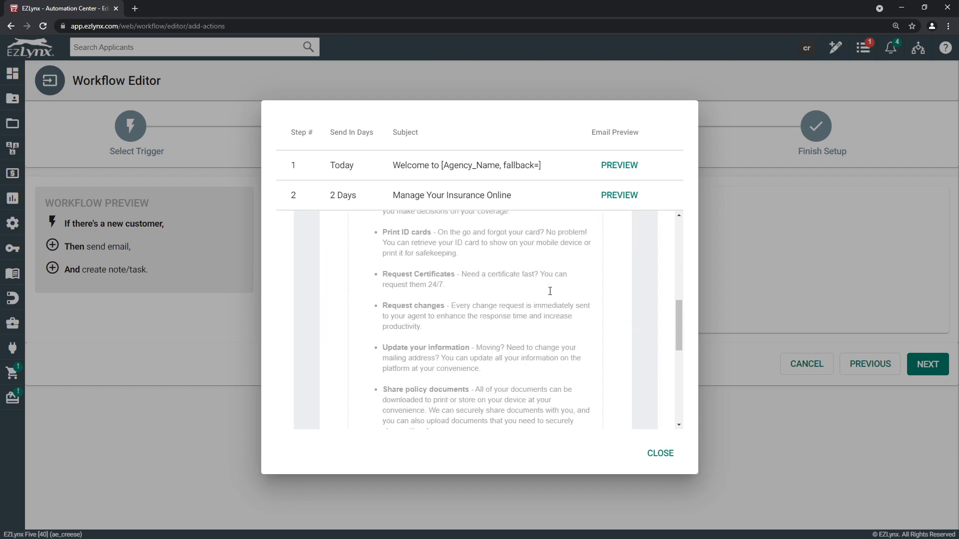
scroll(down, 3)
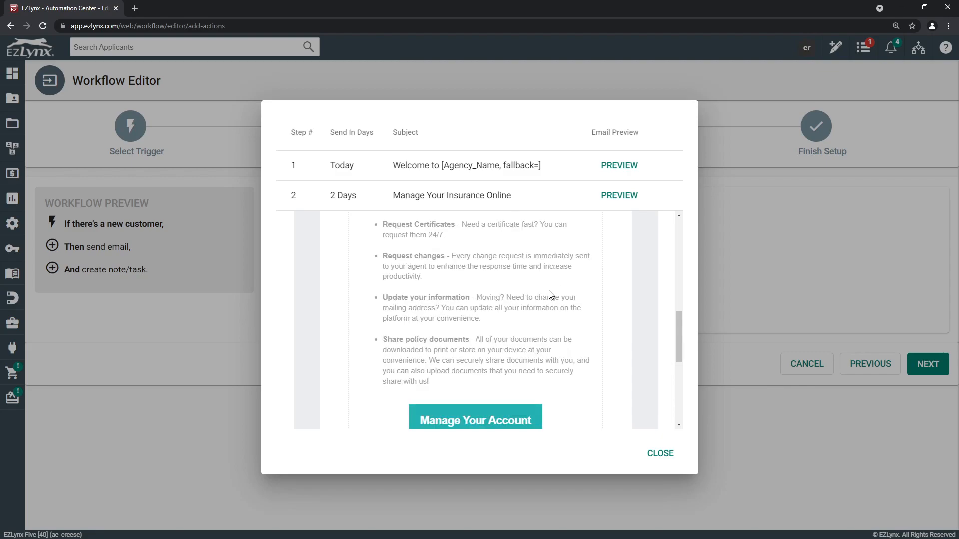
scroll(down, 3)
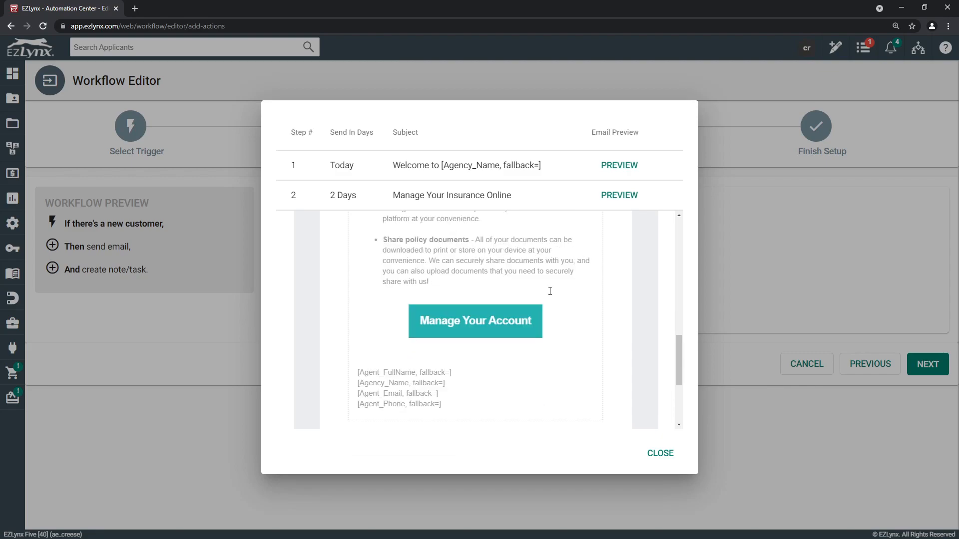
scroll(down, 3)
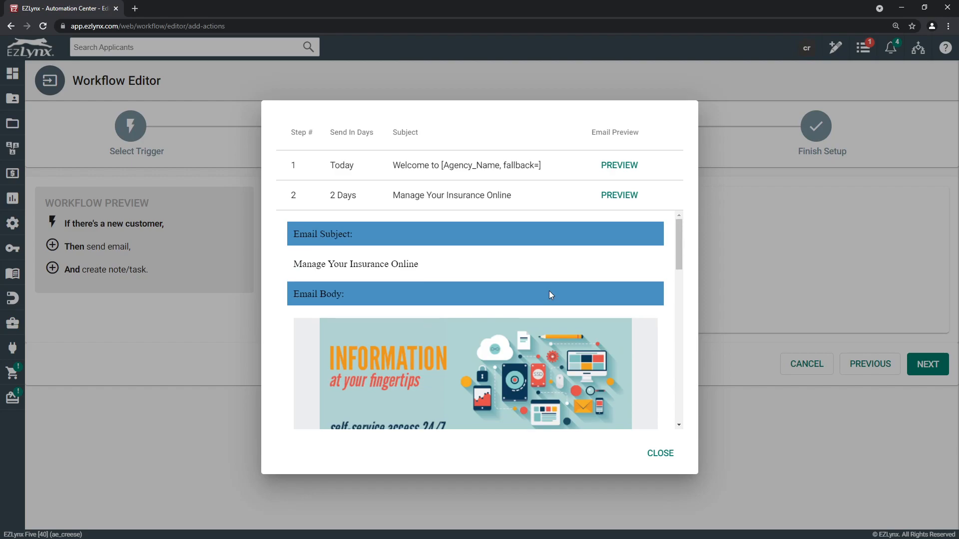
scroll(down, 3)
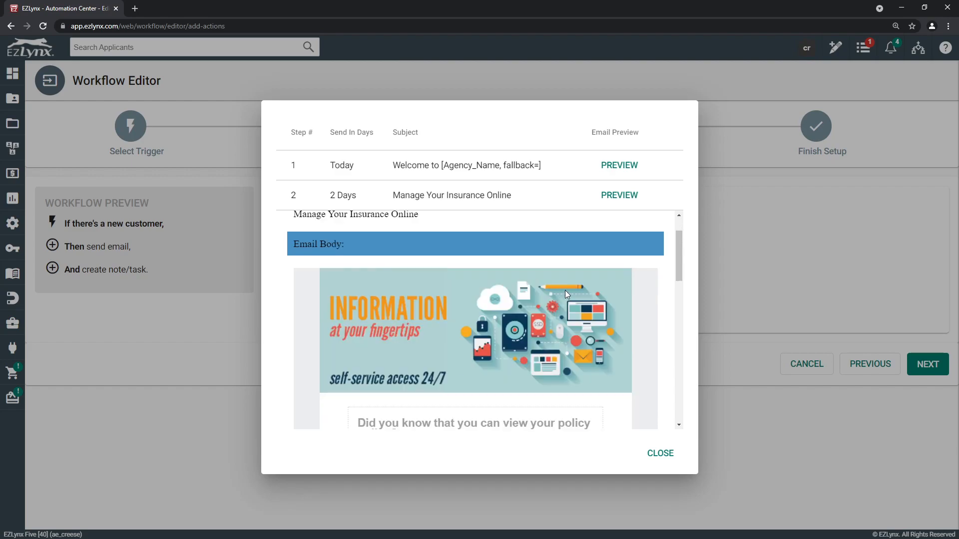
mouse_move(359, 204)
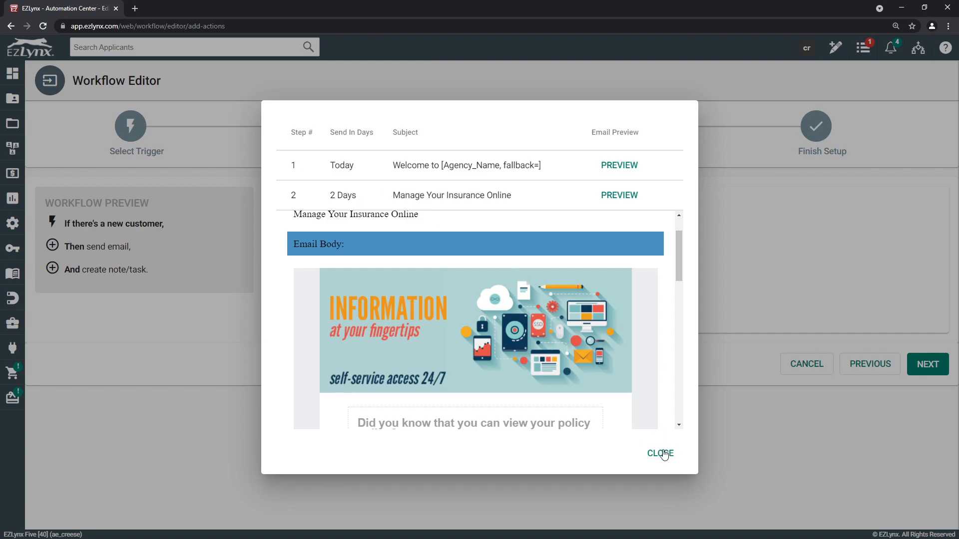
Dismiss the email preview and reach Finish Setup with the workflow left disabled
click(660, 454)
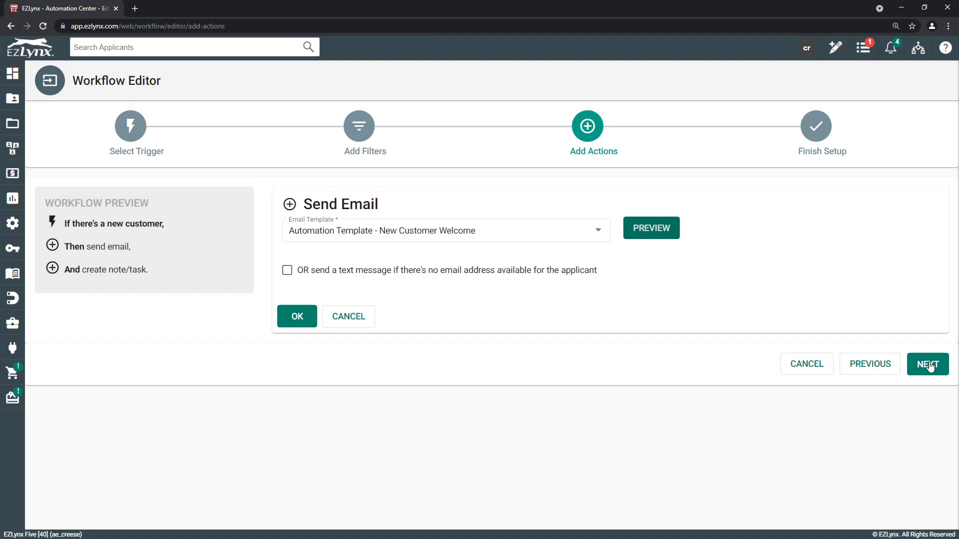
click(927, 364)
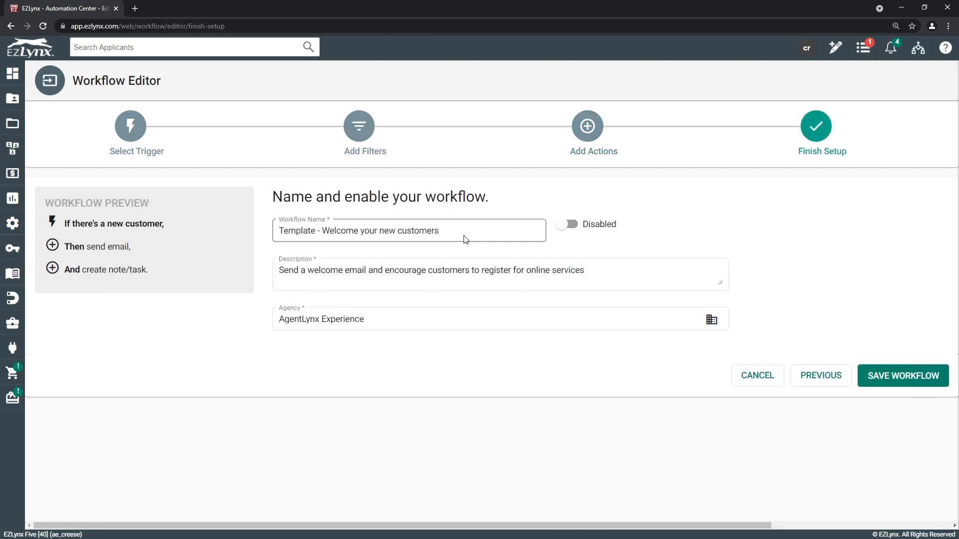
click(344, 232)
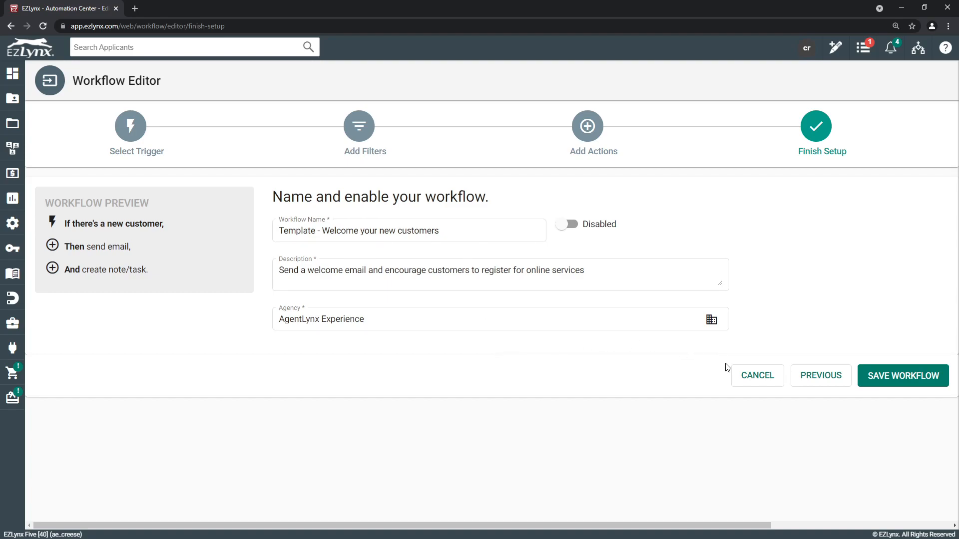
Cancel this setup and start a new workflow showing recommended templates like Welcome Your New Customers
click(903, 376)
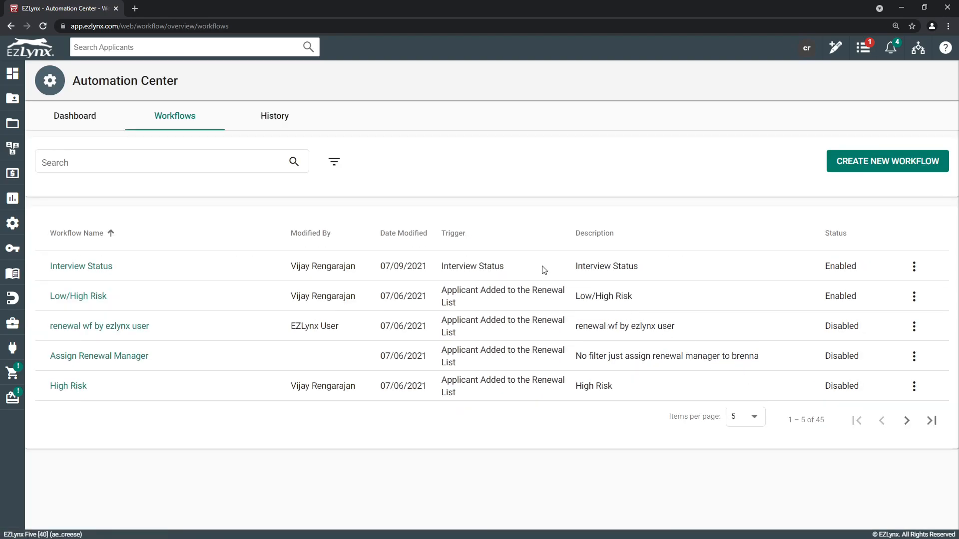
click(887, 160)
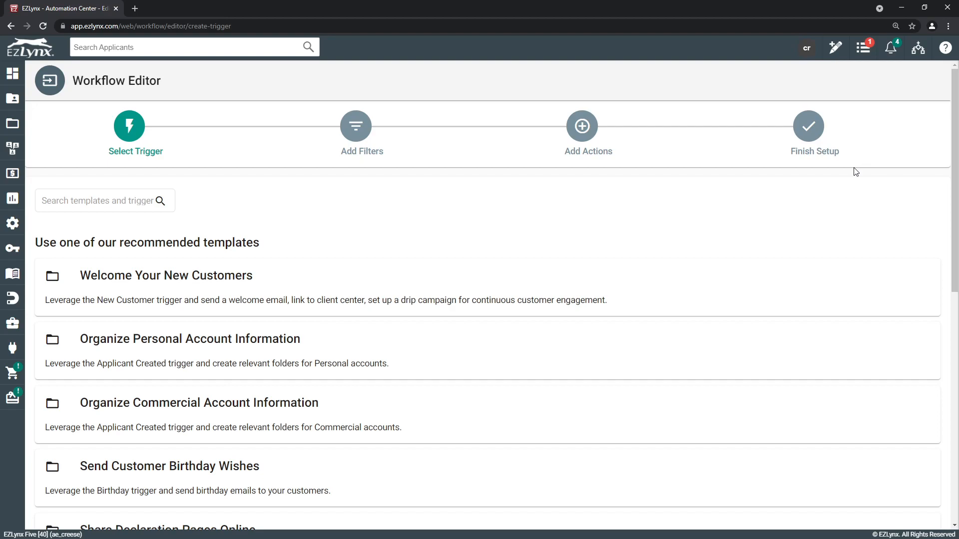
scroll(down, 3)
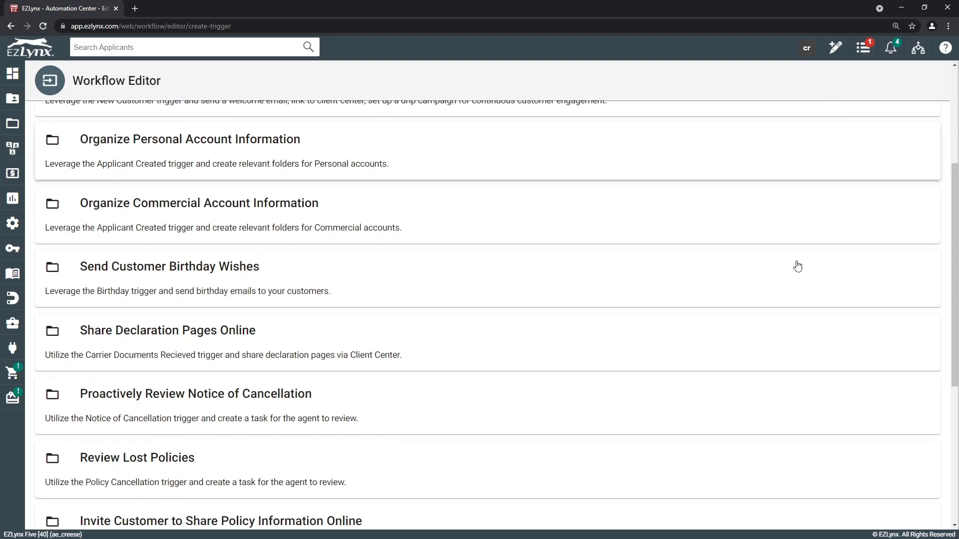
scroll(down, 3)
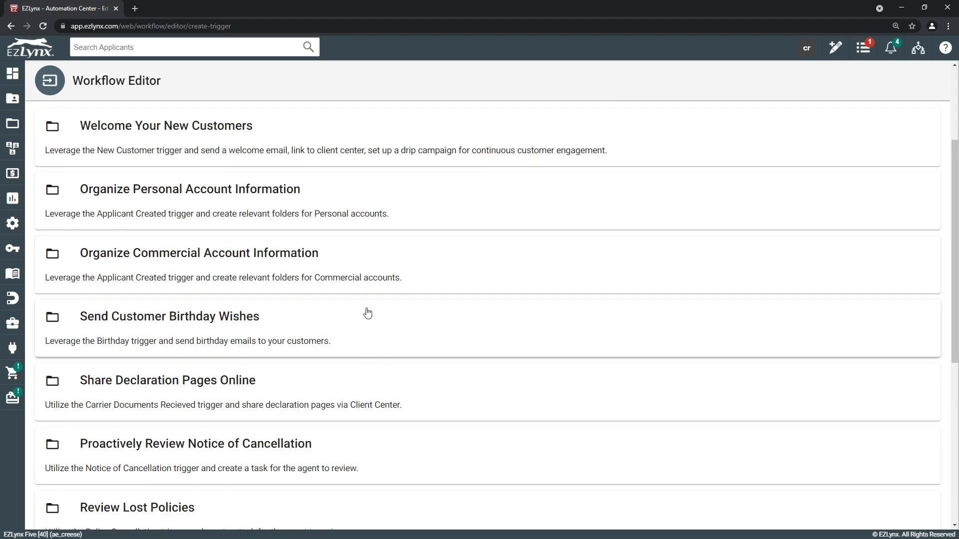
mouse_move(188, 317)
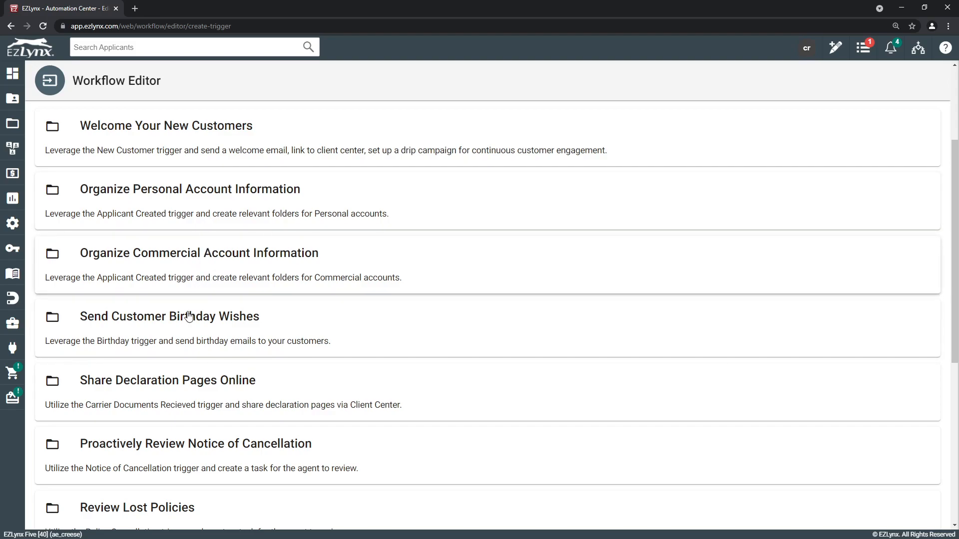
mouse_move(189, 411)
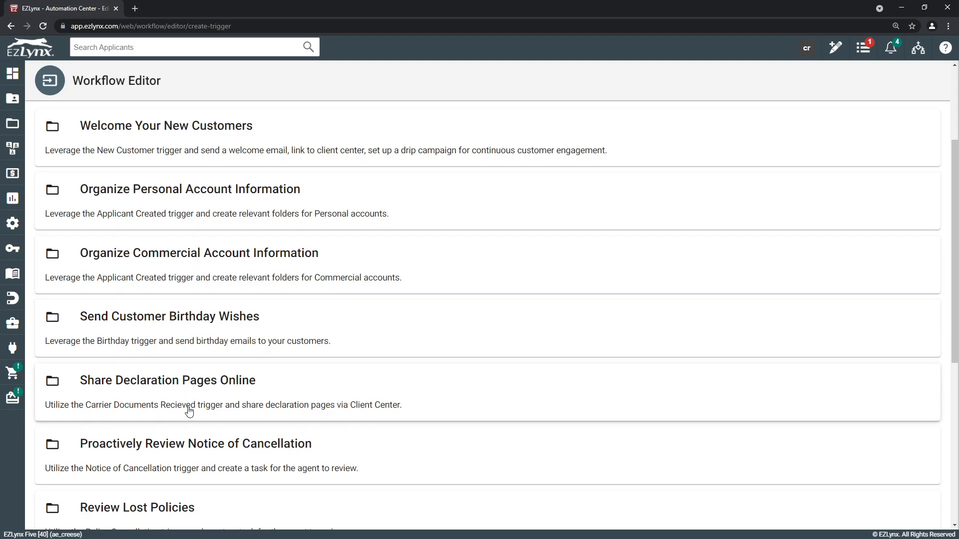
scroll(down, 3)
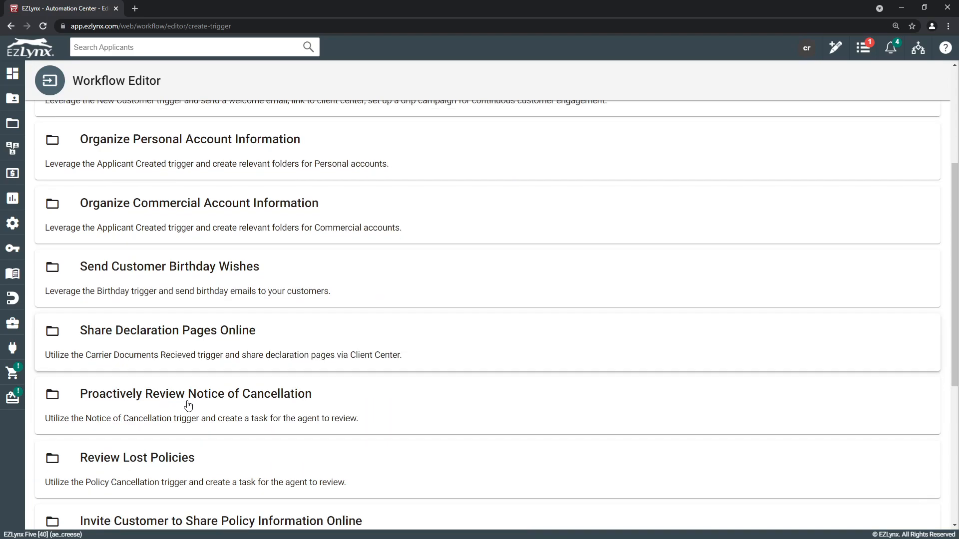
scroll(up, 3)
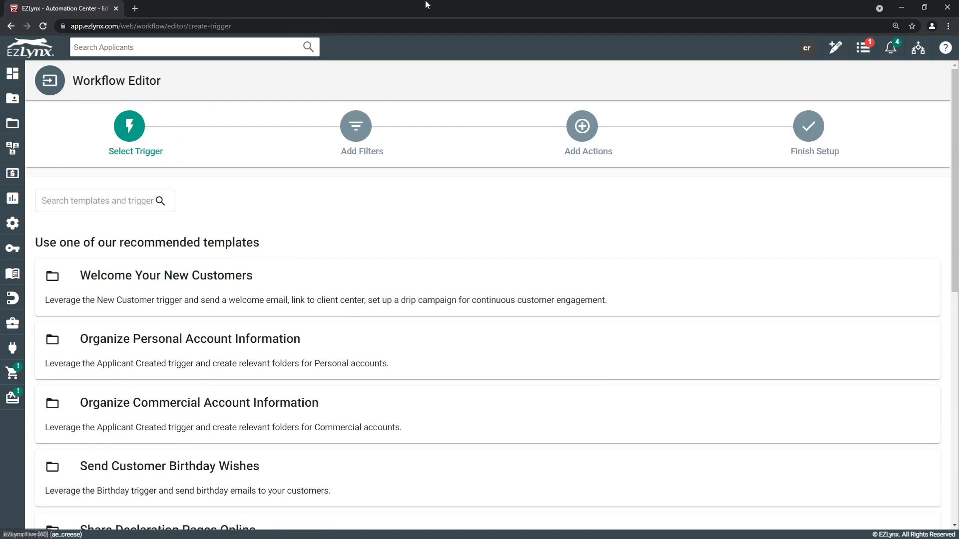
mouse_move(620, 472)
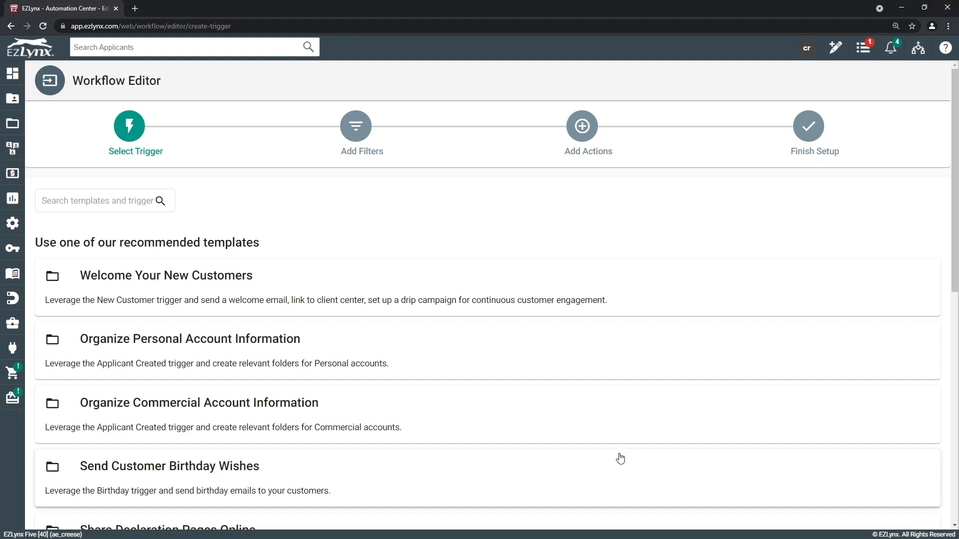
mouse_move(695, 480)
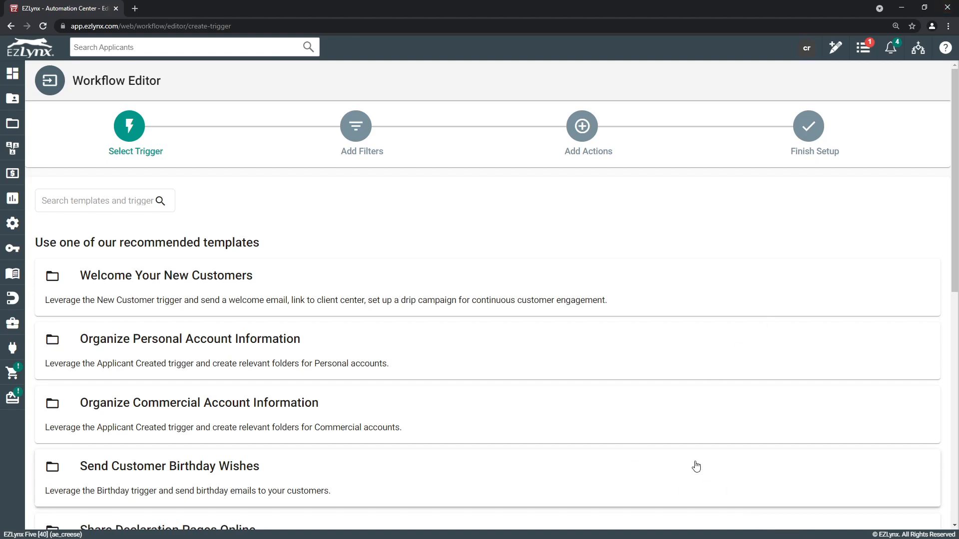
Open Black Bear Brewing Co. from Recent Applicants in the Applicants menu
click(12, 99)
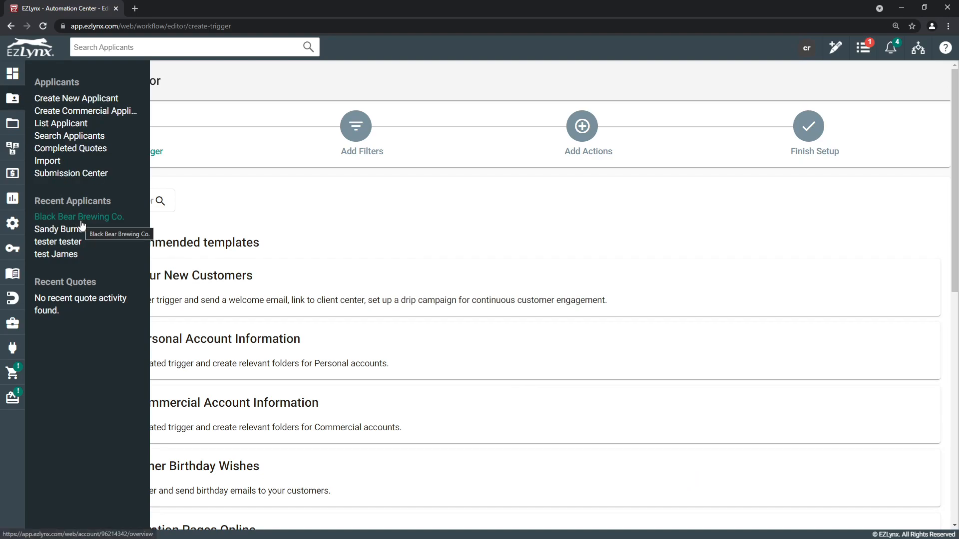
click(79, 216)
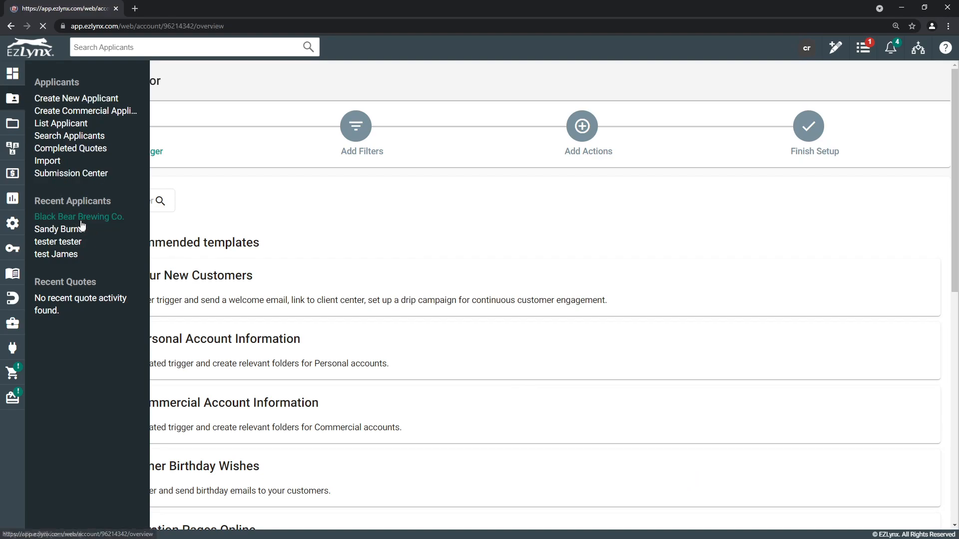
click(79, 216)
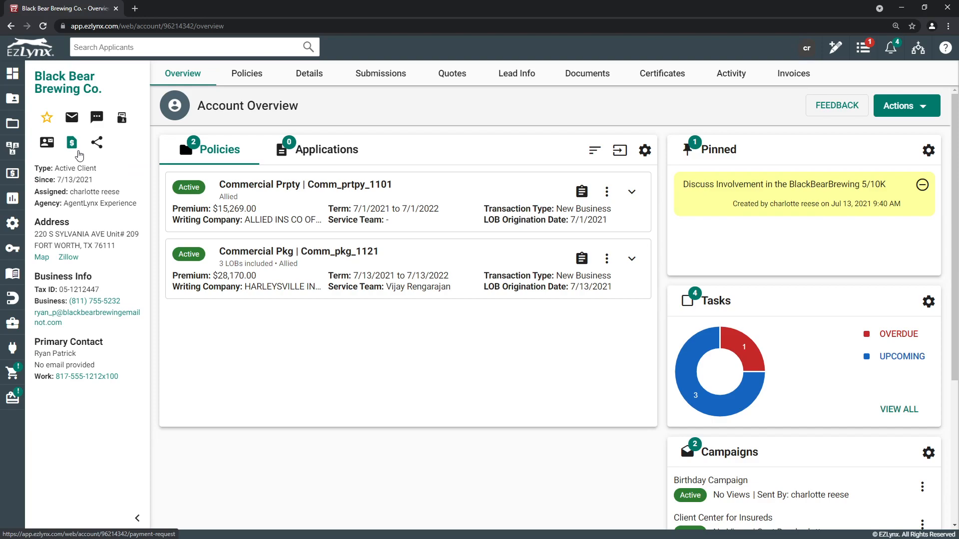
Open a one-time, email-delivered Payment Request form for Black Bear Brewing Co
click(71, 143)
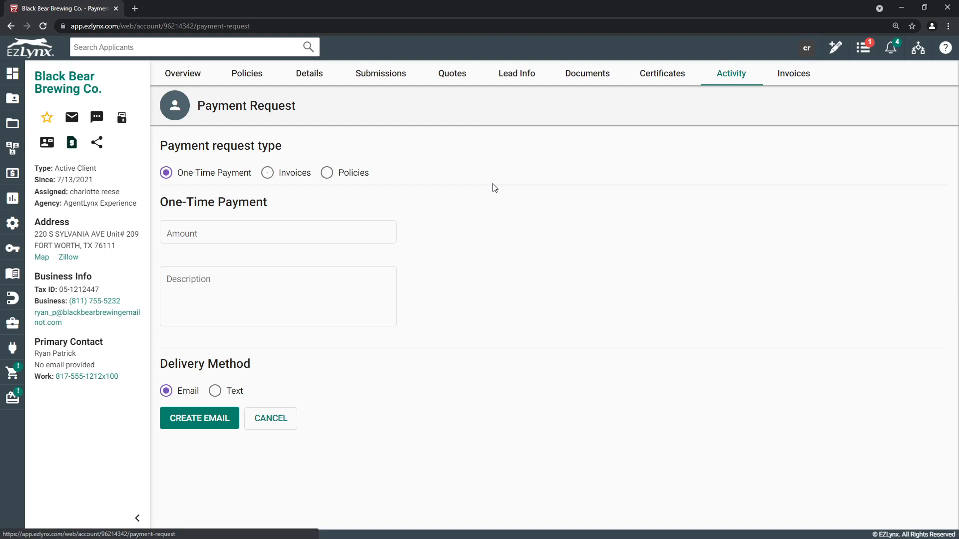
mouse_move(466, 174)
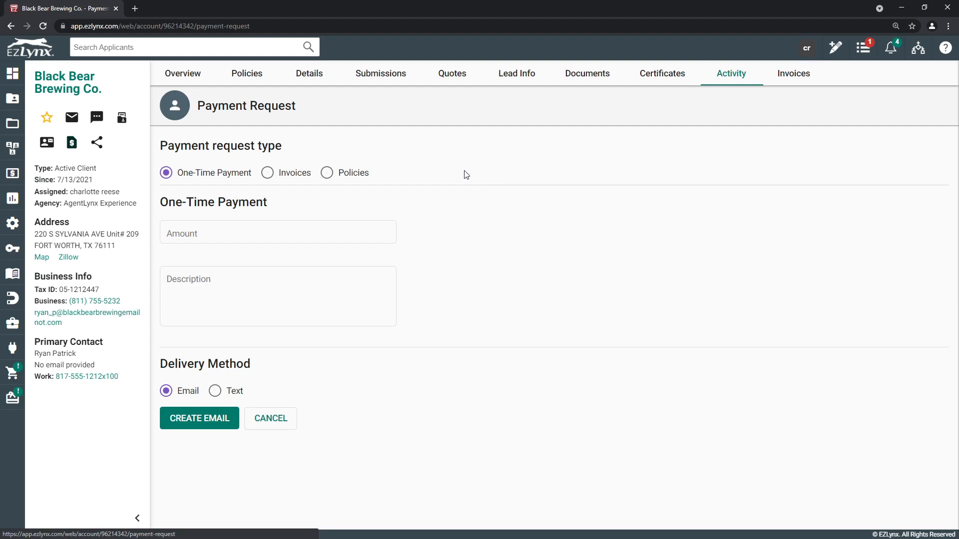
mouse_move(648, 334)
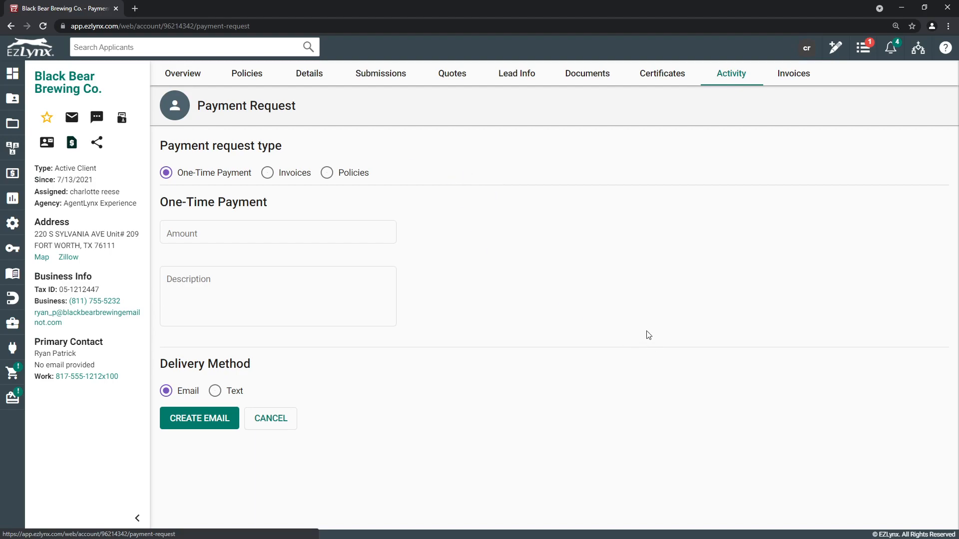
mouse_move(644, 333)
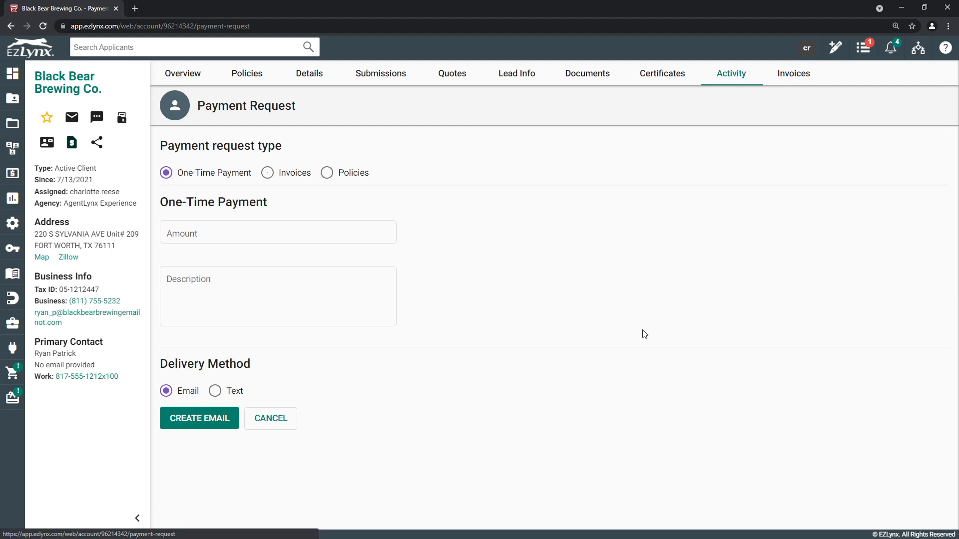
mouse_move(524, 283)
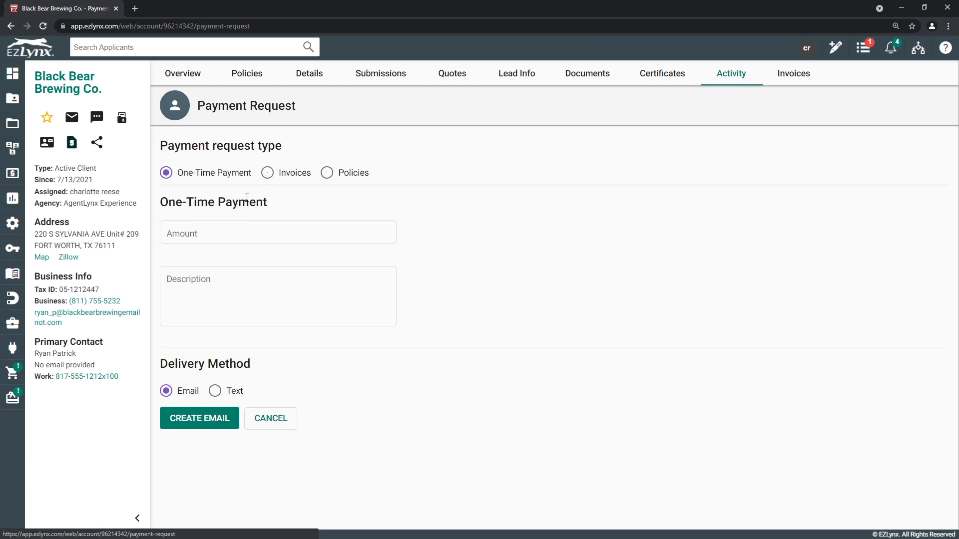
mouse_move(267, 178)
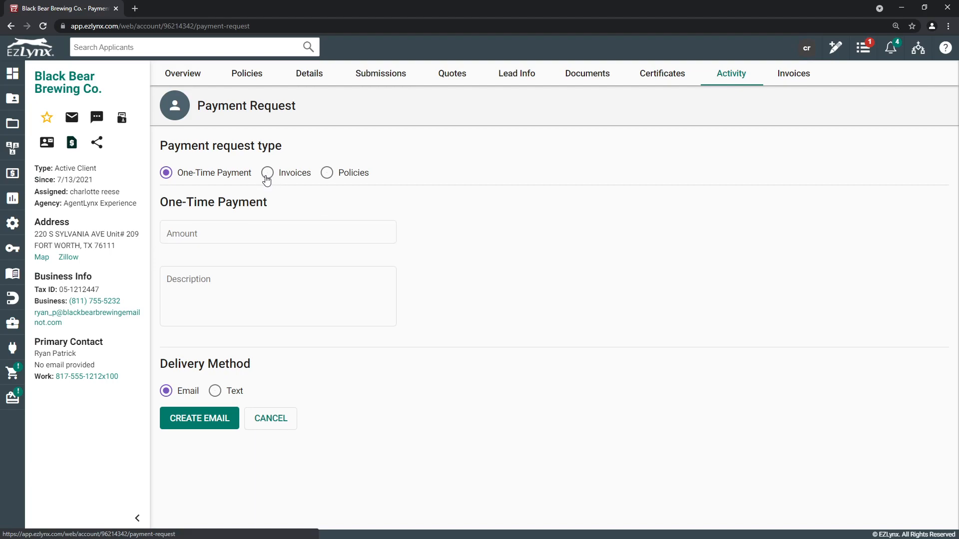
Request payment for invoice 000040 ($15,269.00), trying Text delivery before settling on Email
click(267, 172)
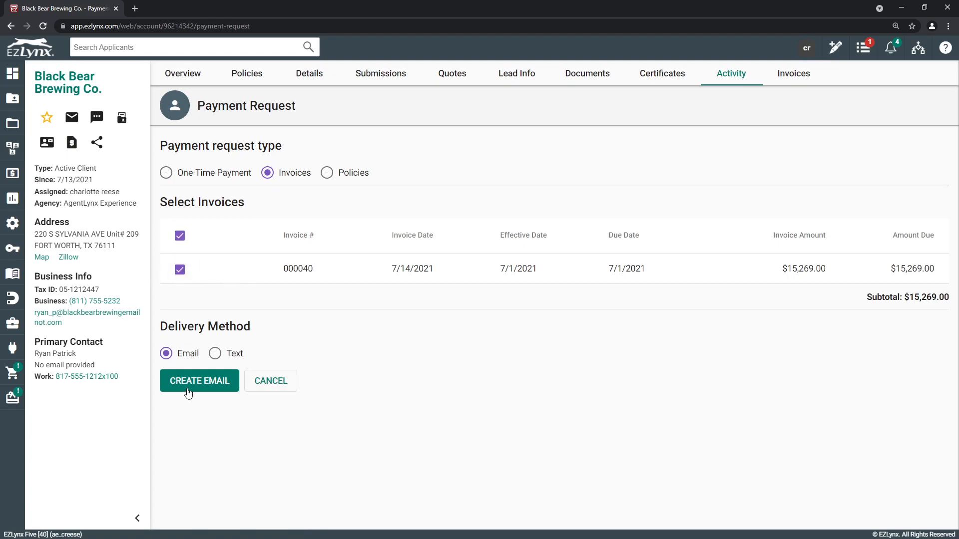
click(215, 354)
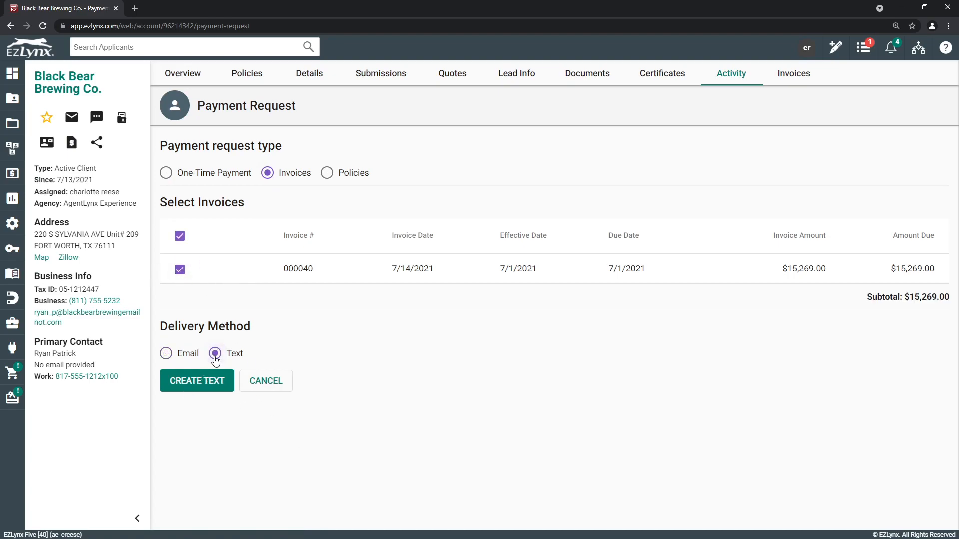
click(166, 354)
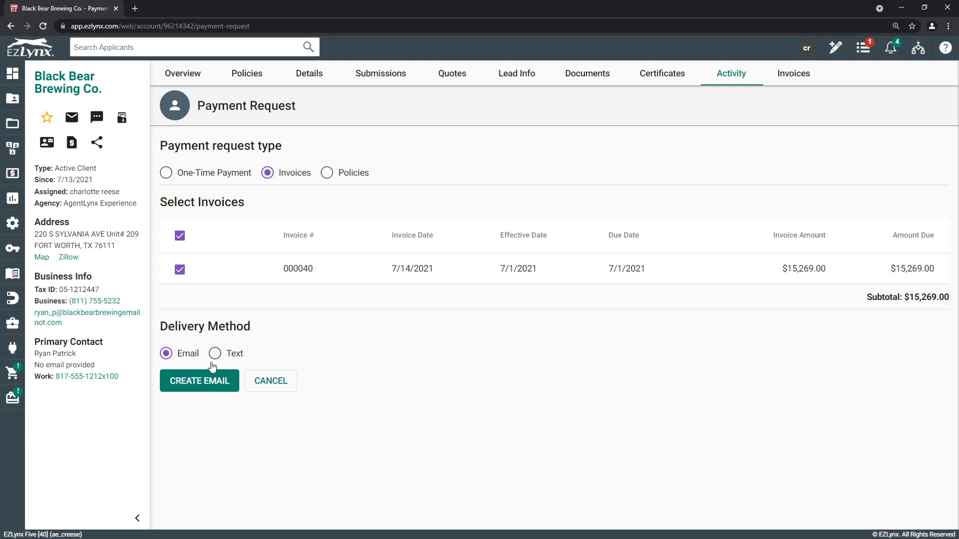
click(165, 353)
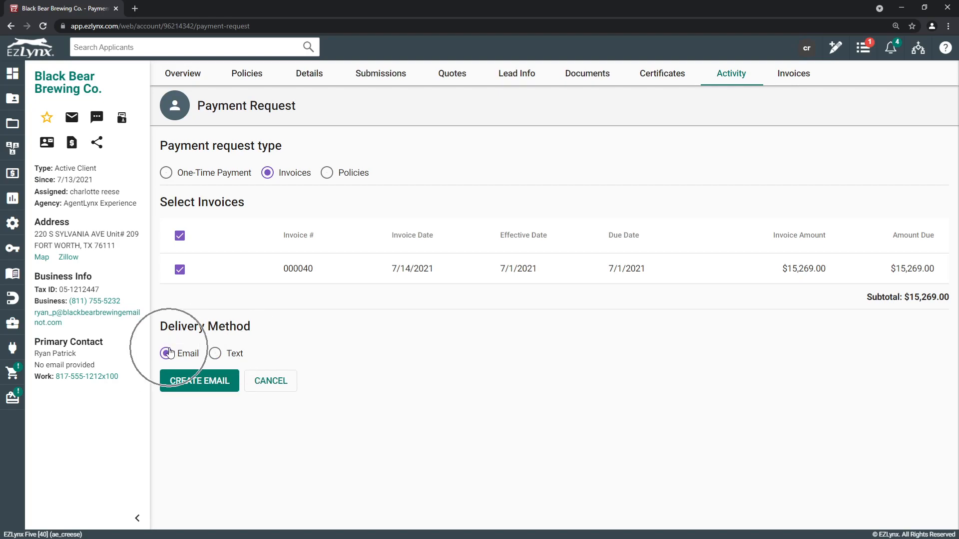